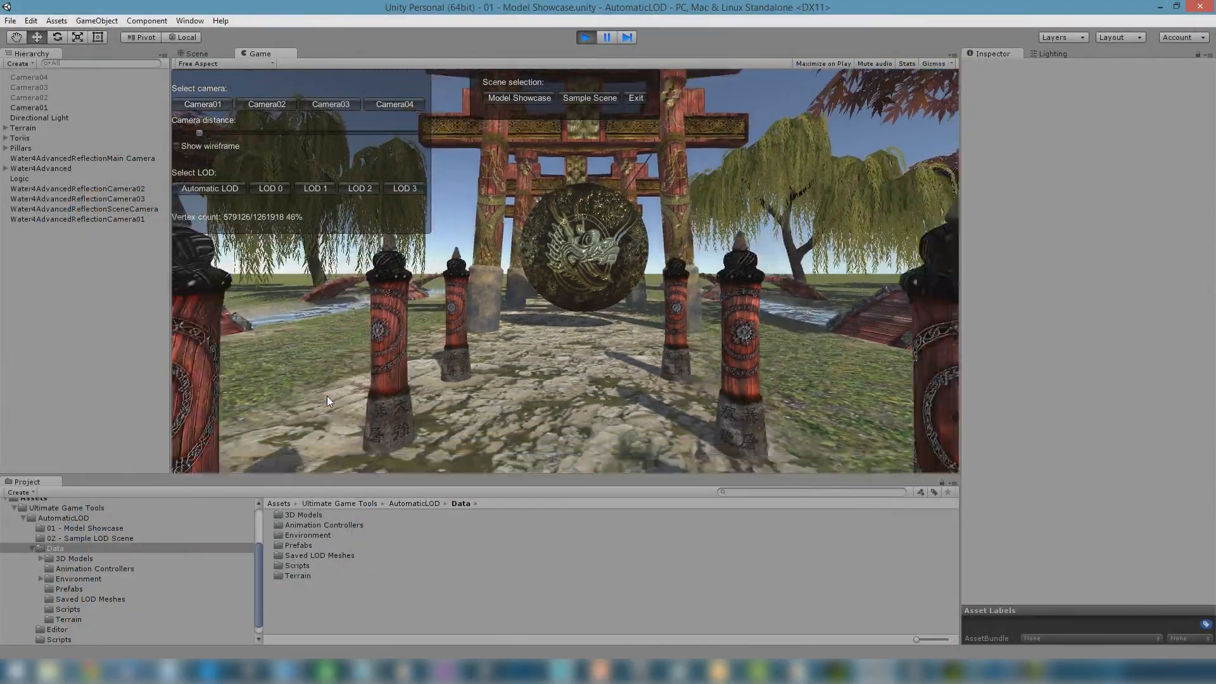
- Move the demo camera to the Mustang model and enable Show wireframe on it
left_click_drag(199, 133, 248, 133)
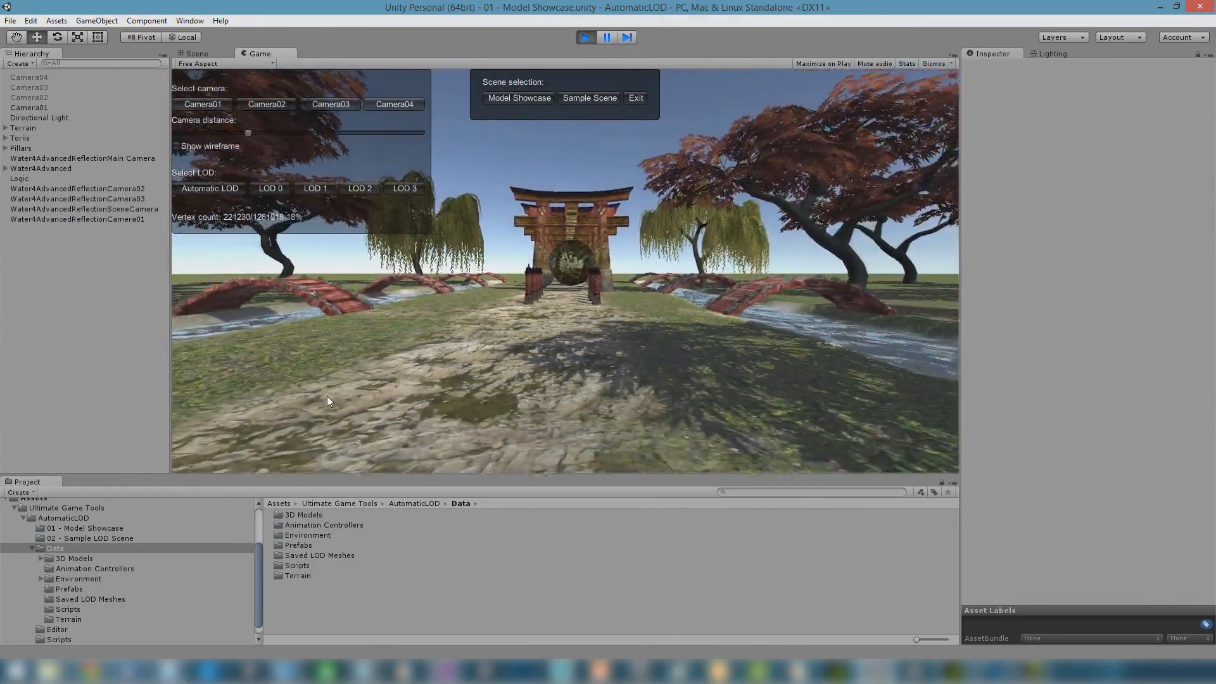
left_click_drag(248, 133, 296, 133)
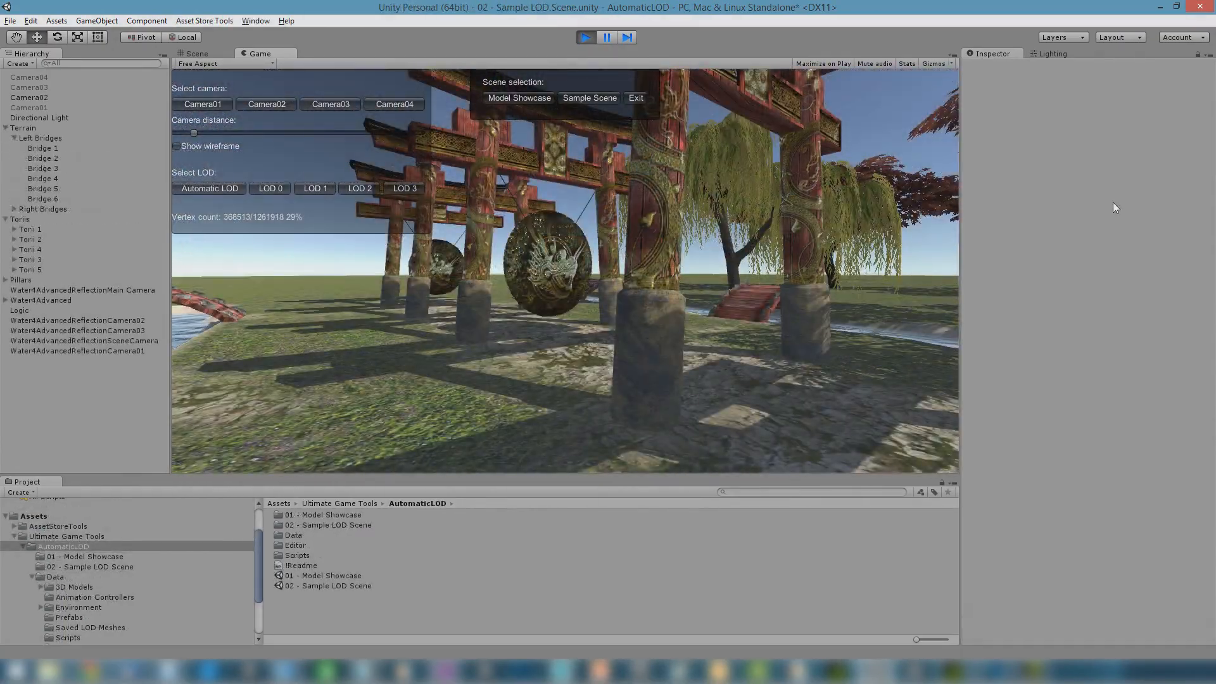
left_click(176, 145)
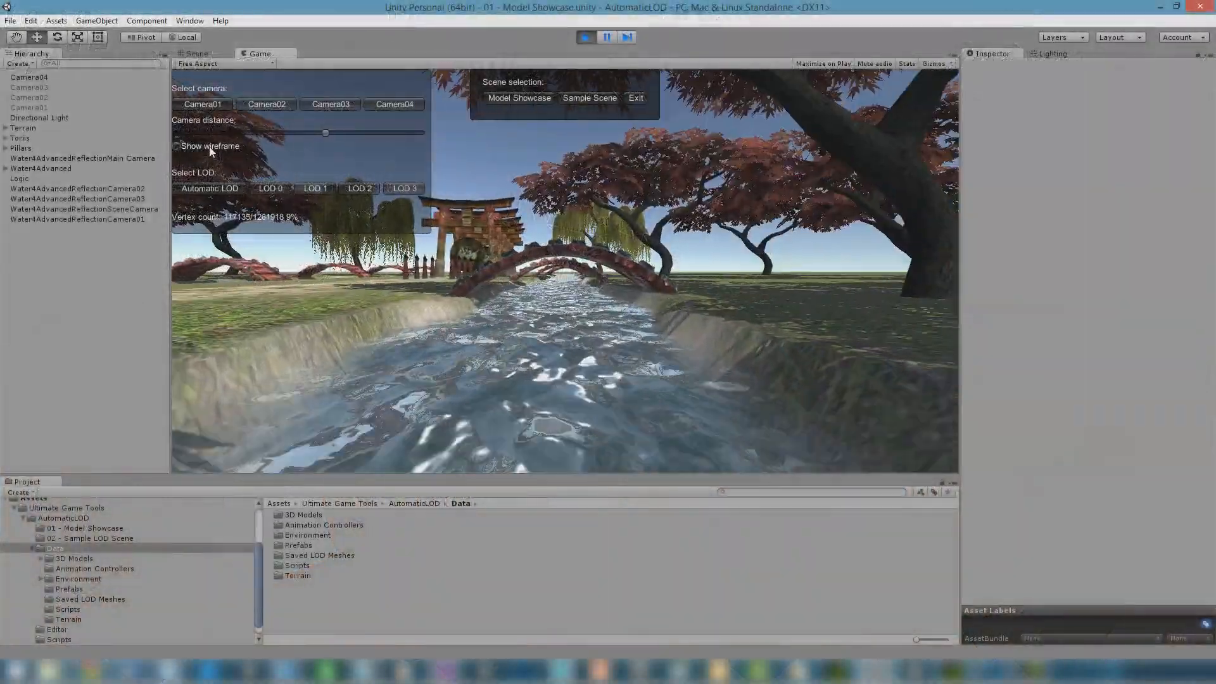
left_click_drag(326, 133, 275, 133)
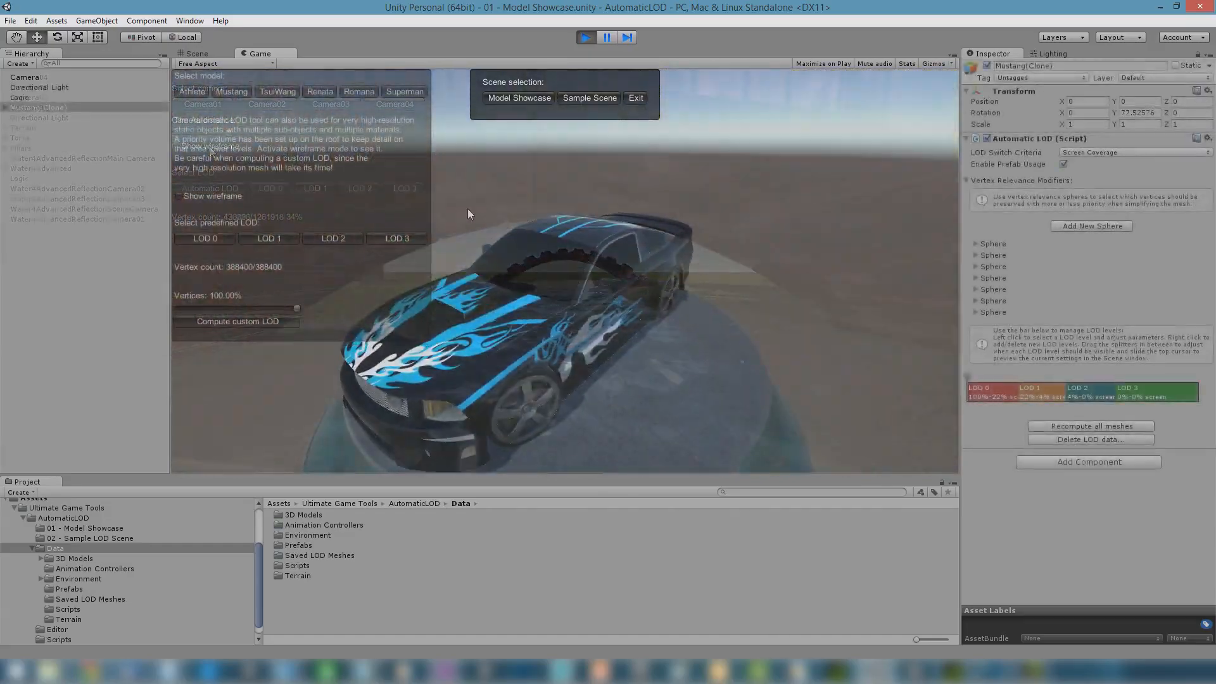
left_click(179, 195)
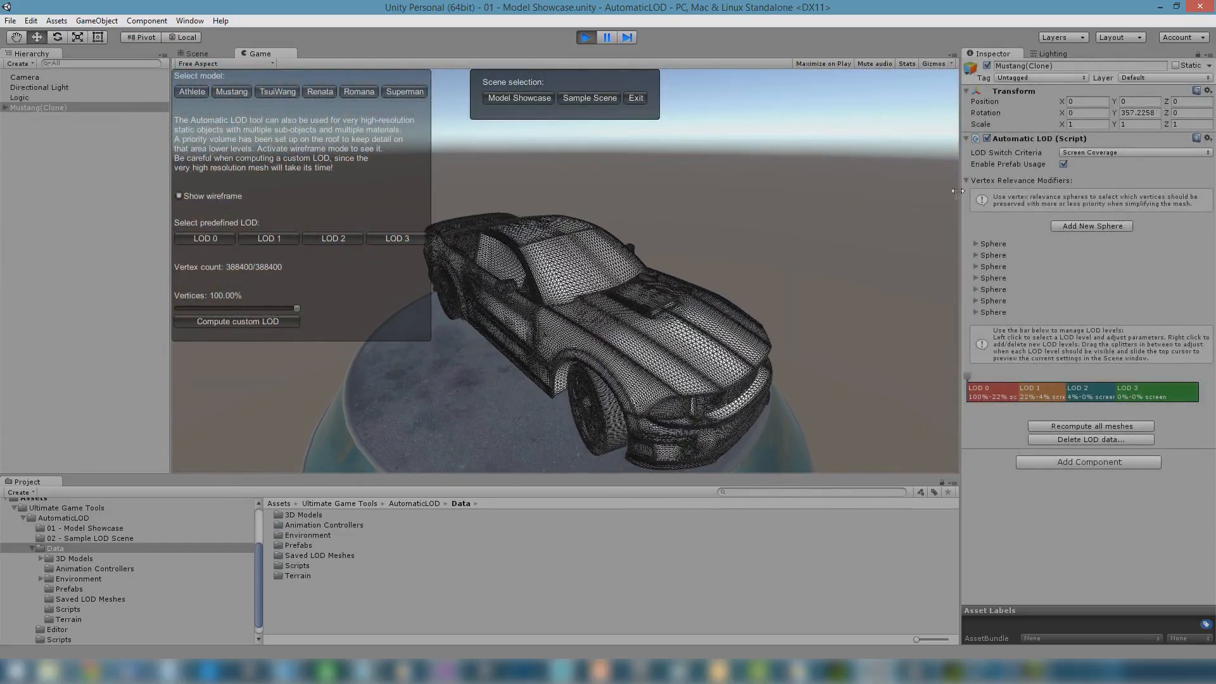
left_click(191, 91)
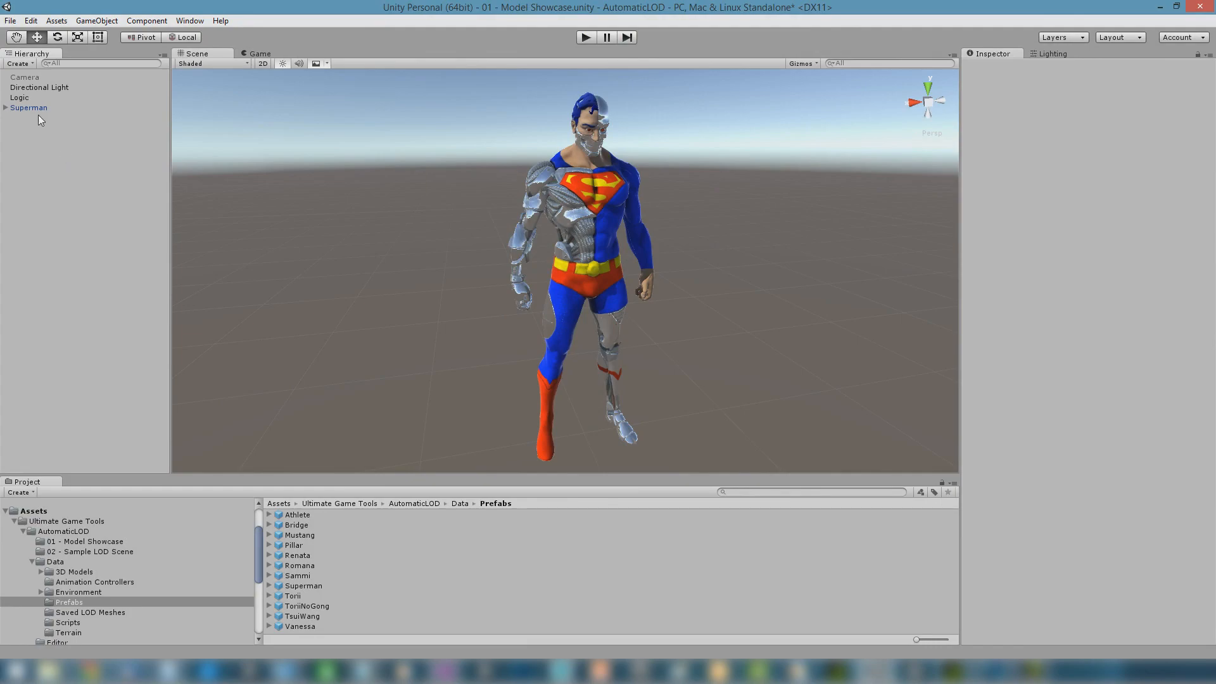
- Expand Superman in the Hierarchy and inspect its Skin and Hair child meshes
left_click(29, 106)
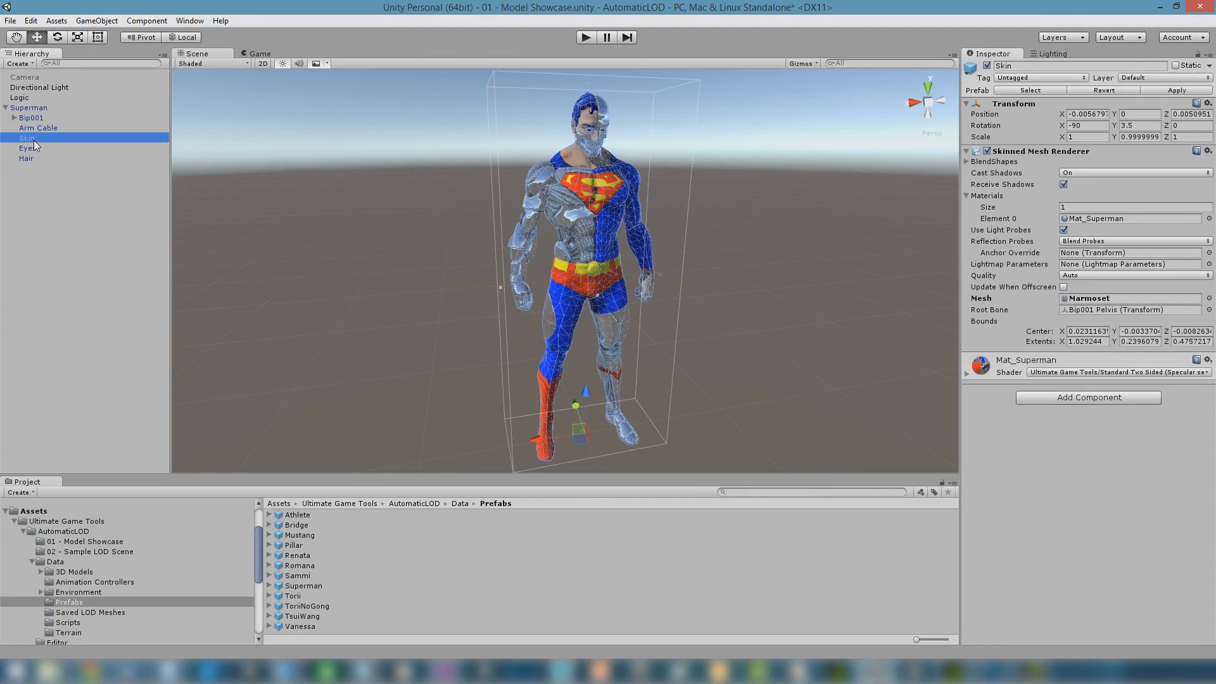
left_click(27, 158)
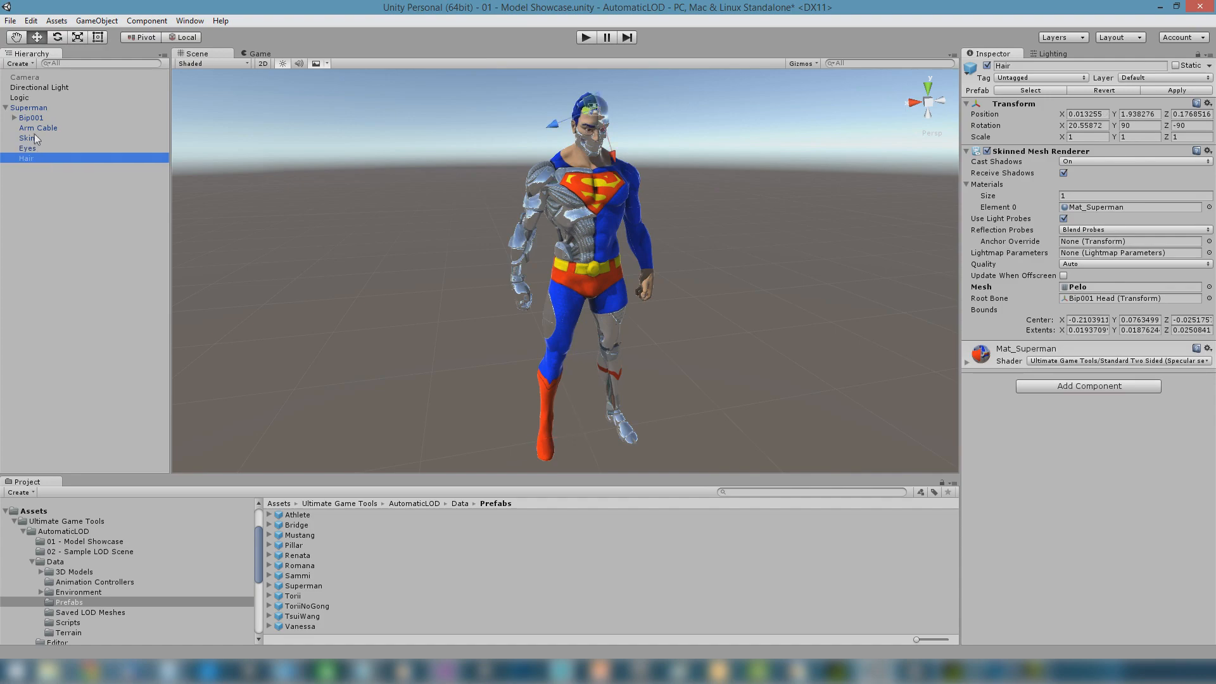
left_click(29, 108)
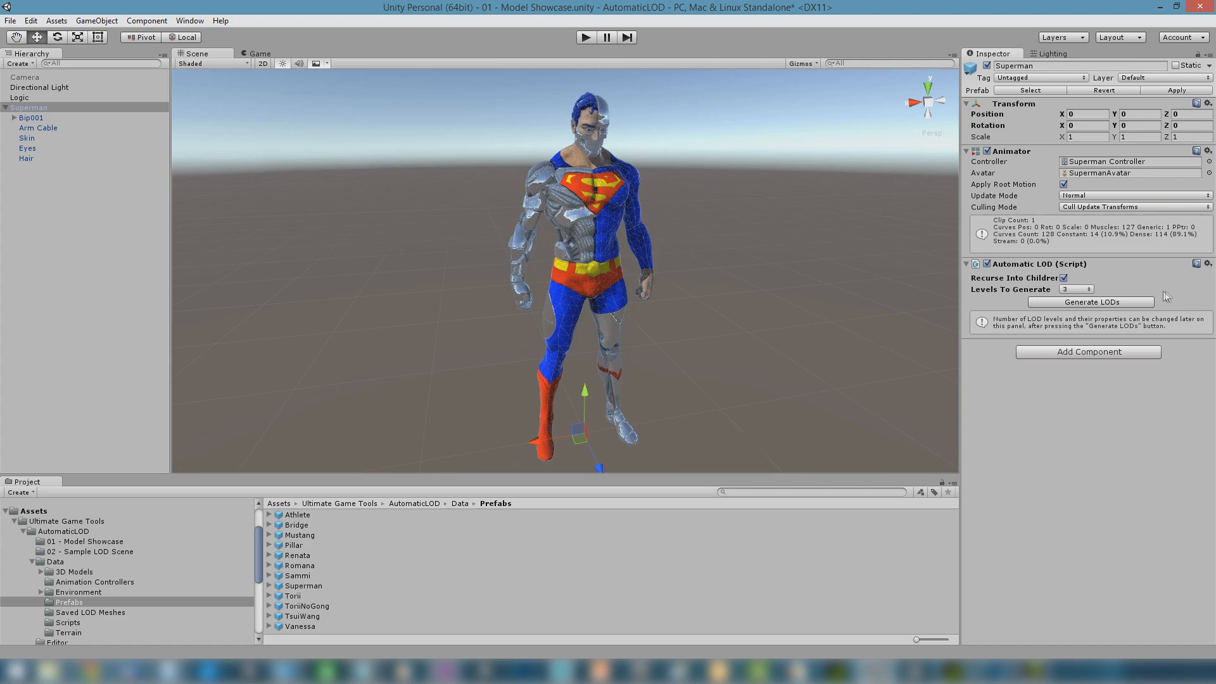
- Generate 3 LOD levels for Superman with Recurse Into Children enabled
left_click(1064, 278)
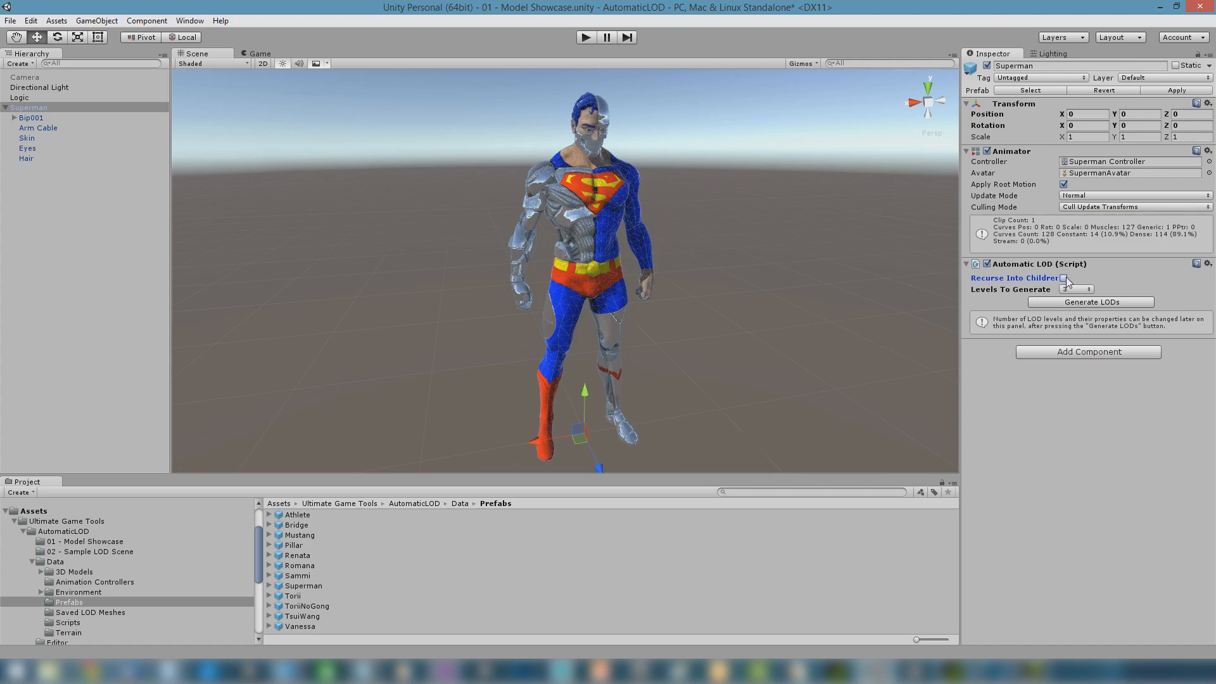
left_click(1064, 278)
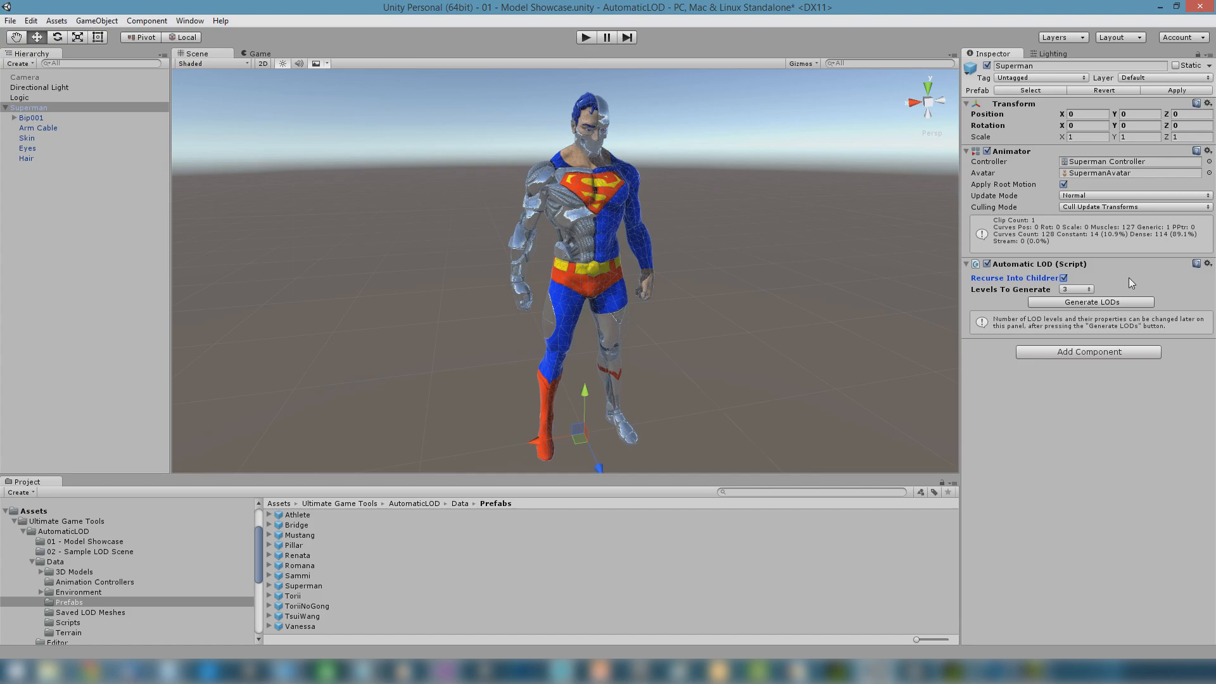
mouse_move(1102, 290)
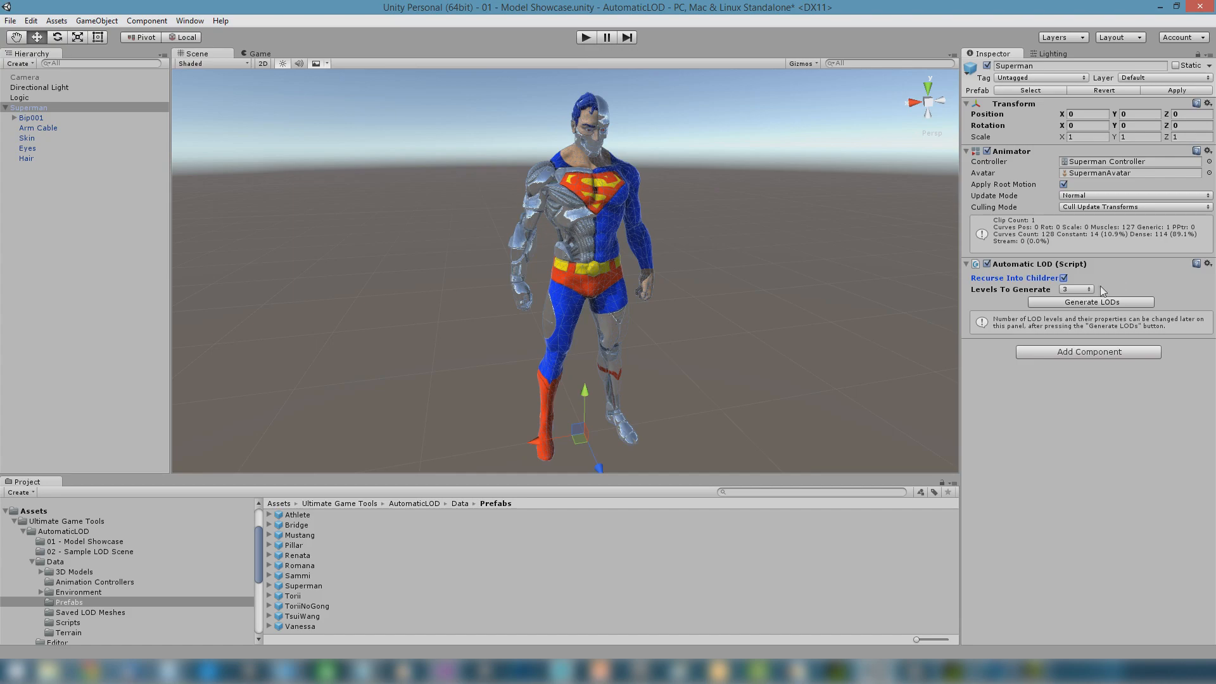
left_click(1075, 289)
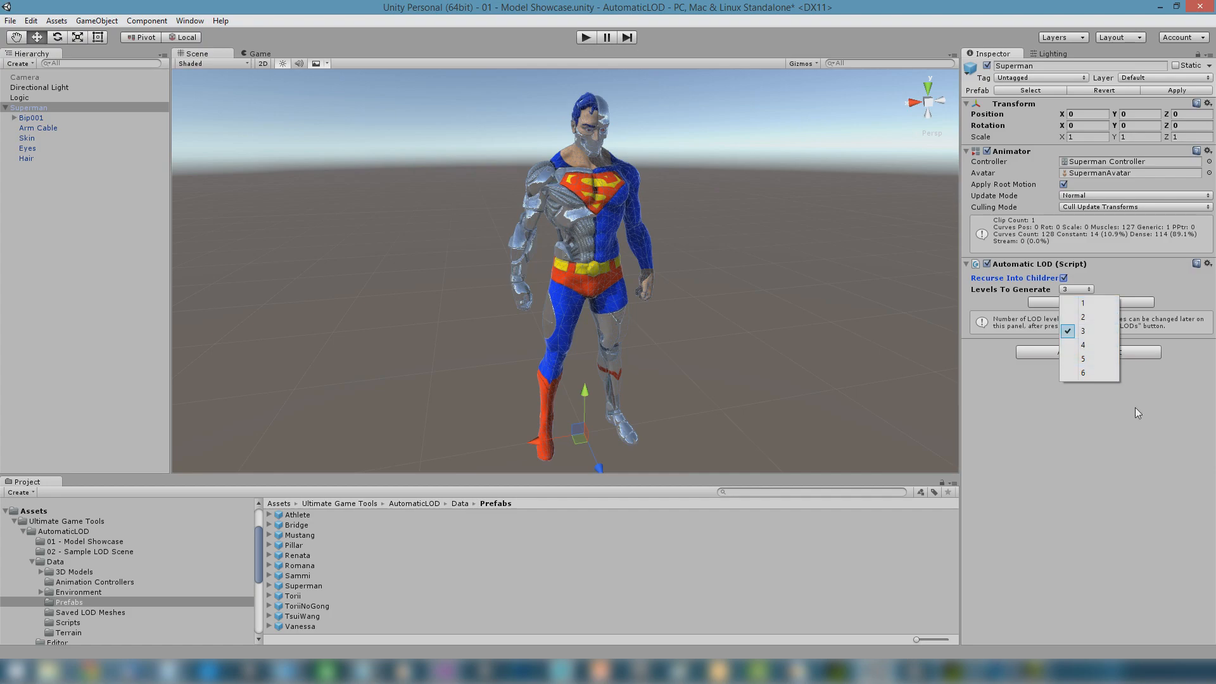
left_click(1083, 331)
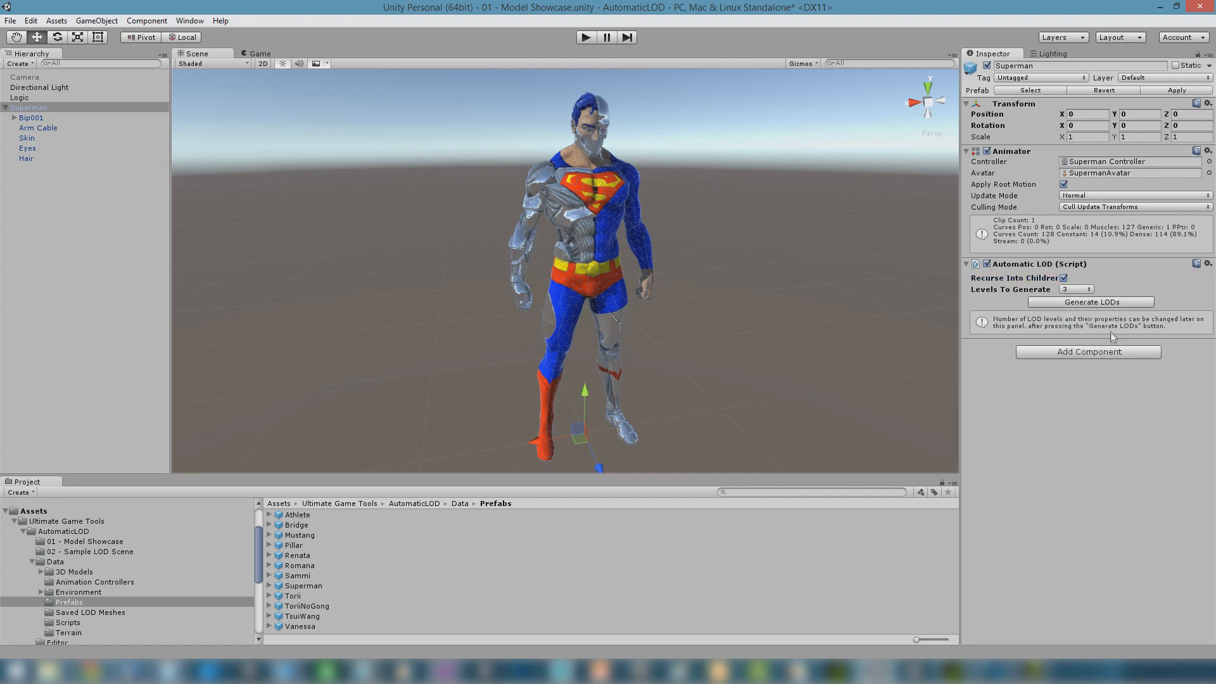
left_click(1089, 301)
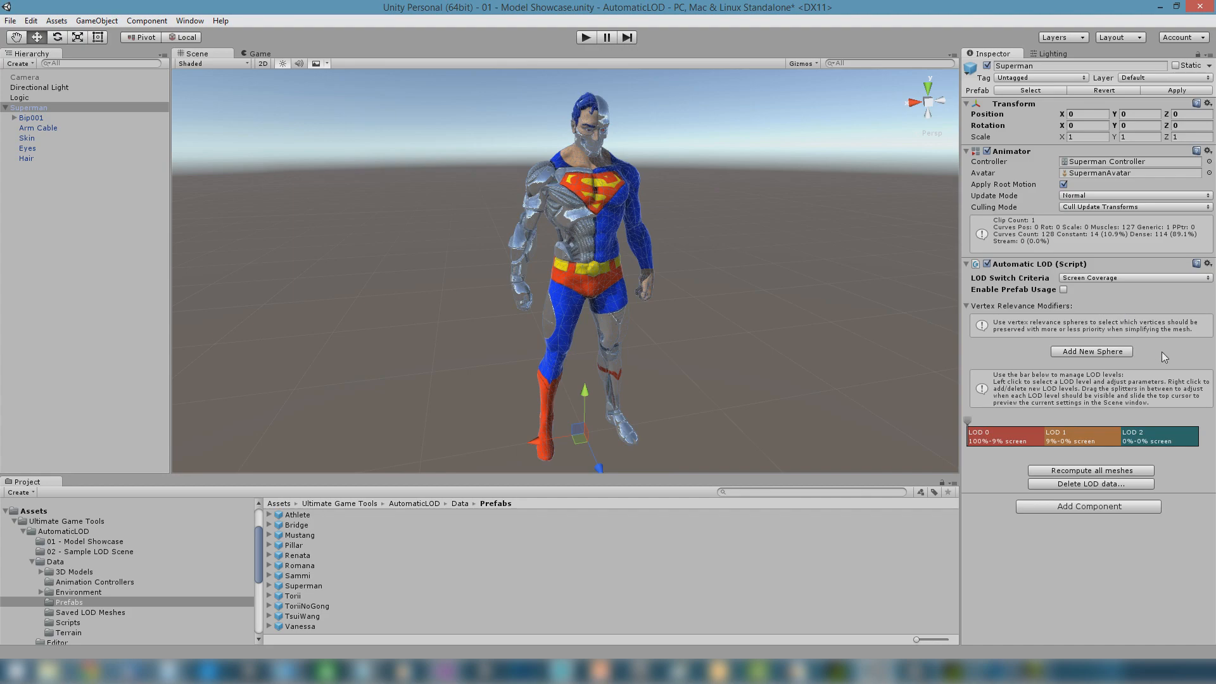
mouse_move(1177, 320)
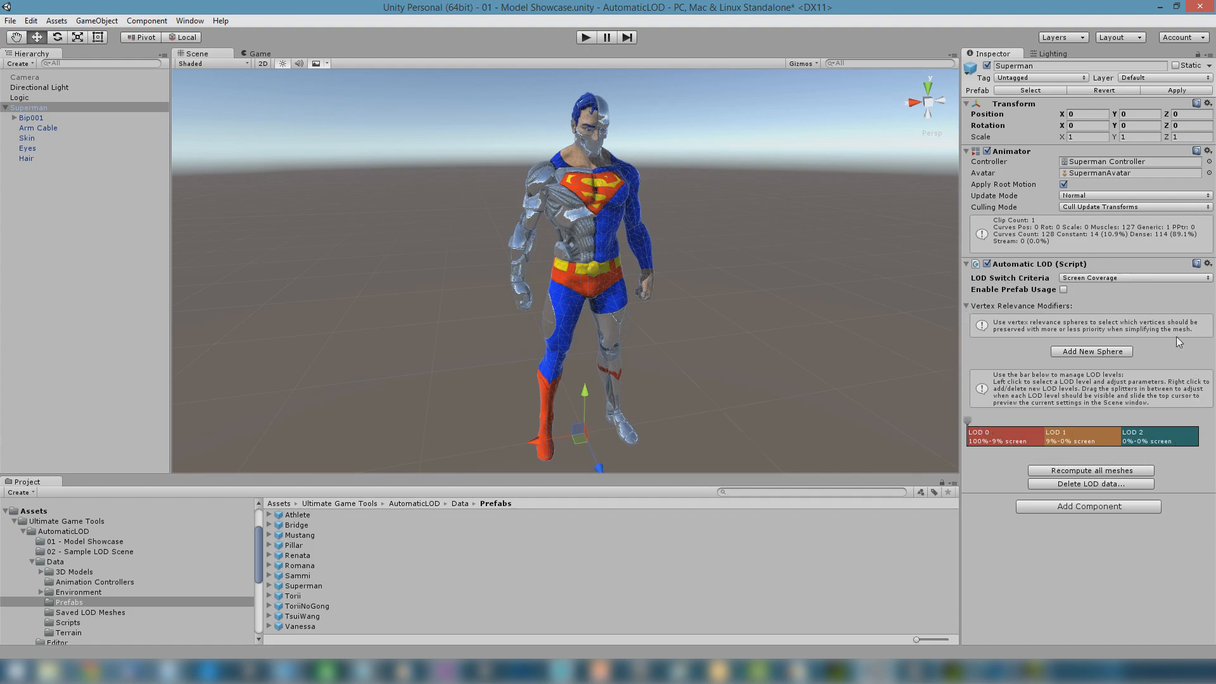
mouse_move(999, 419)
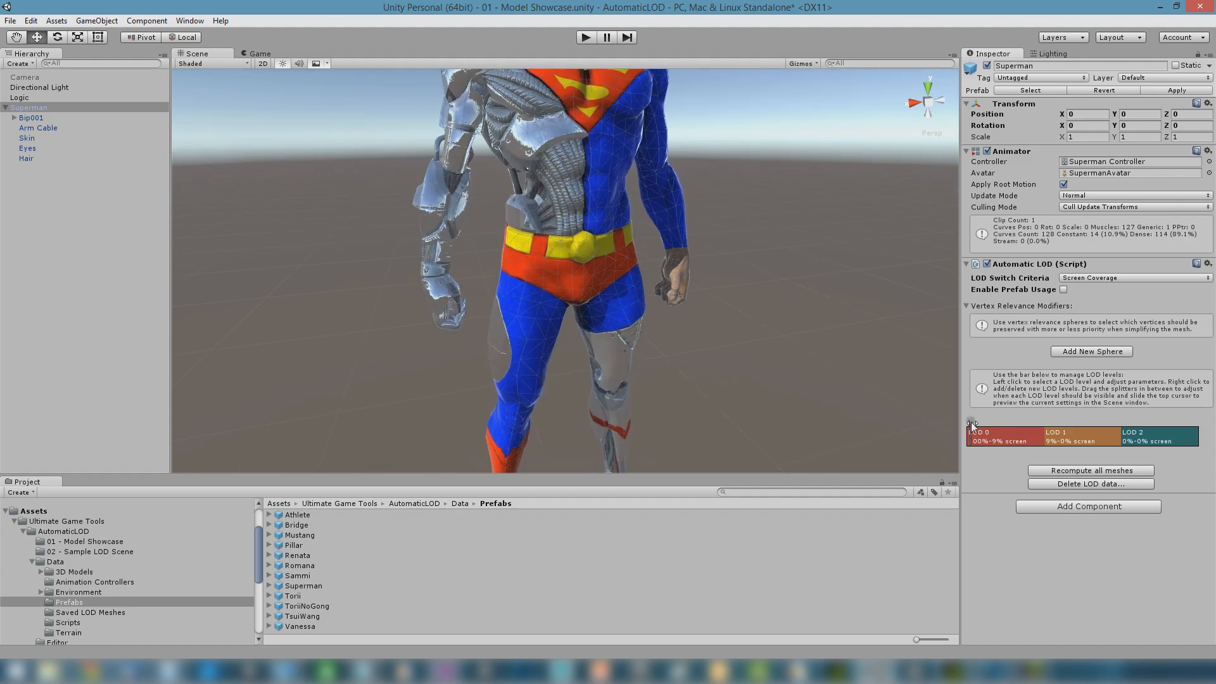
left_click_drag(971, 424, 1093, 424)
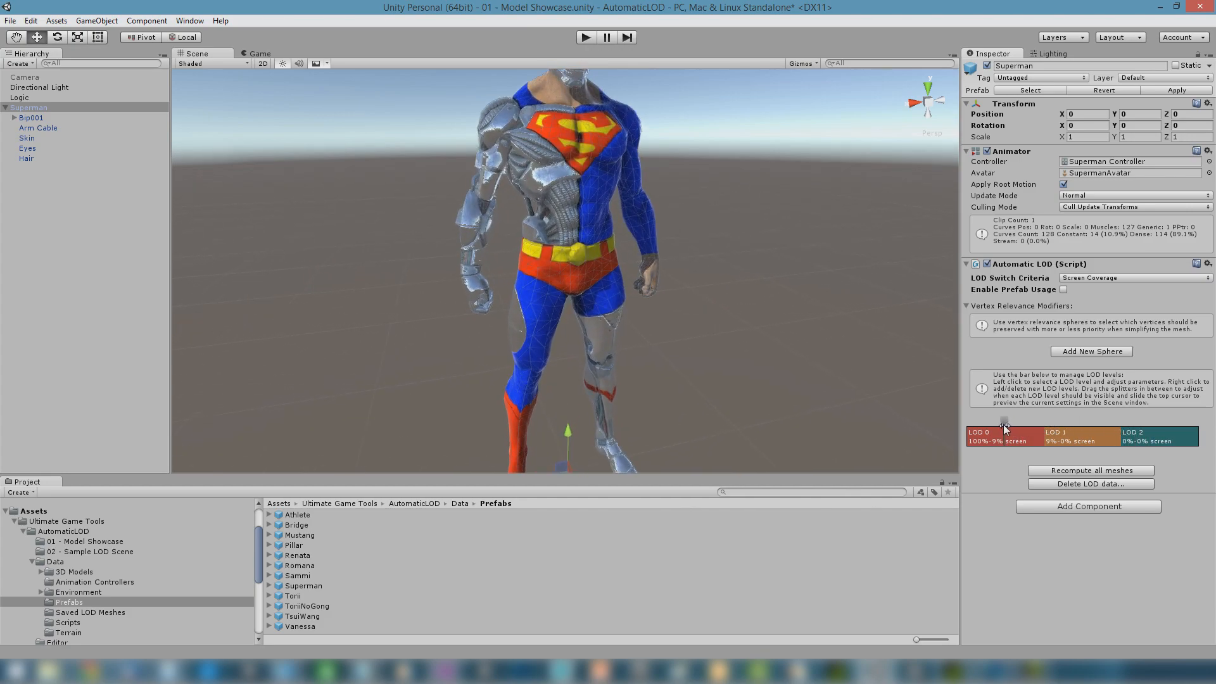
left_click_drag(1004, 421, 973, 420)
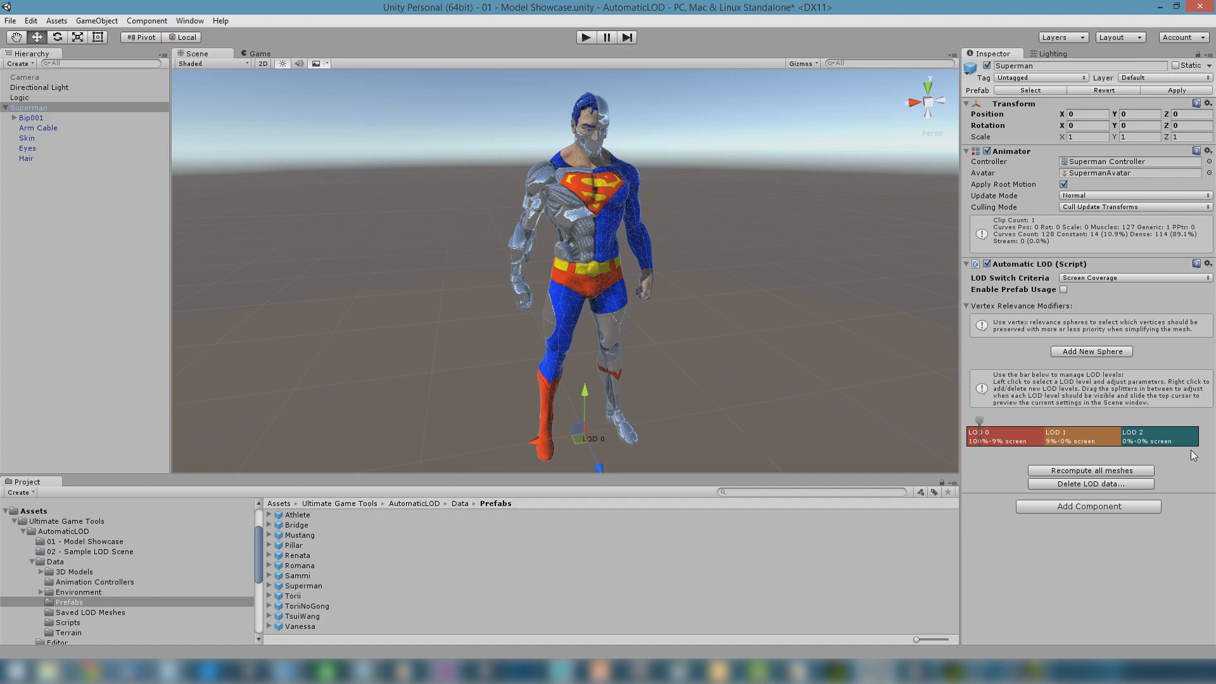
mouse_move(1115, 452)
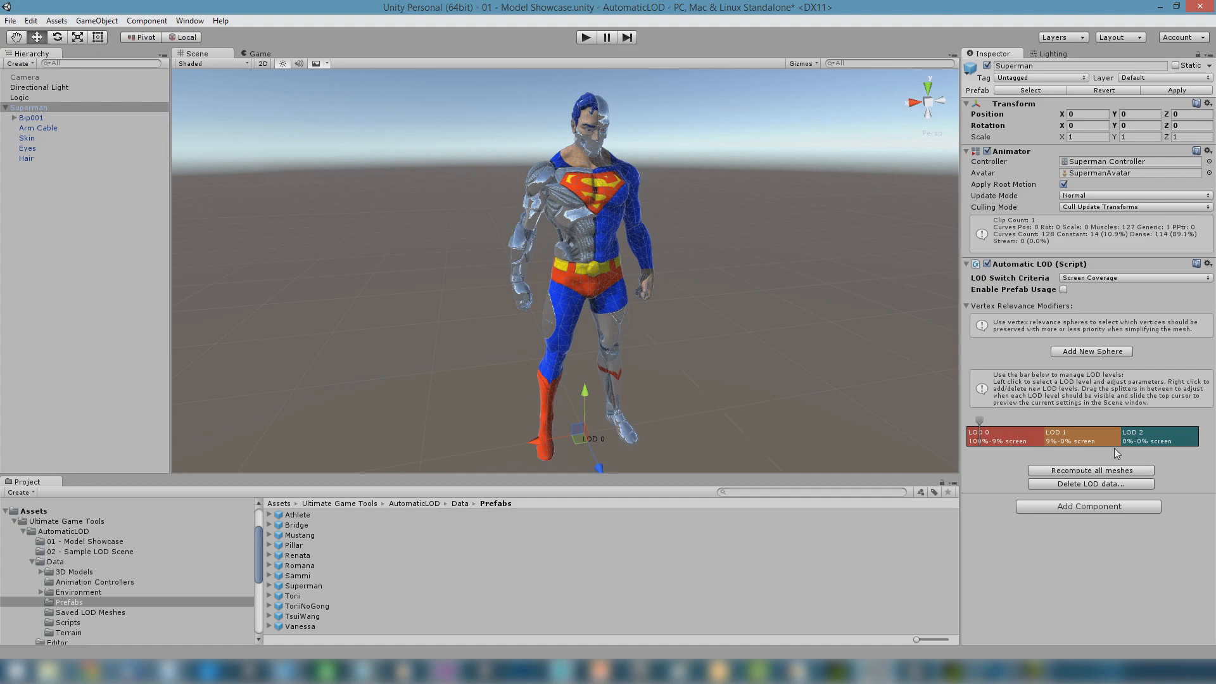
- Drag the LOD 0/LOD 1 splitter to 4% screen coverage and preview full detail again
left_click_drag(1042, 441, 1001, 441)
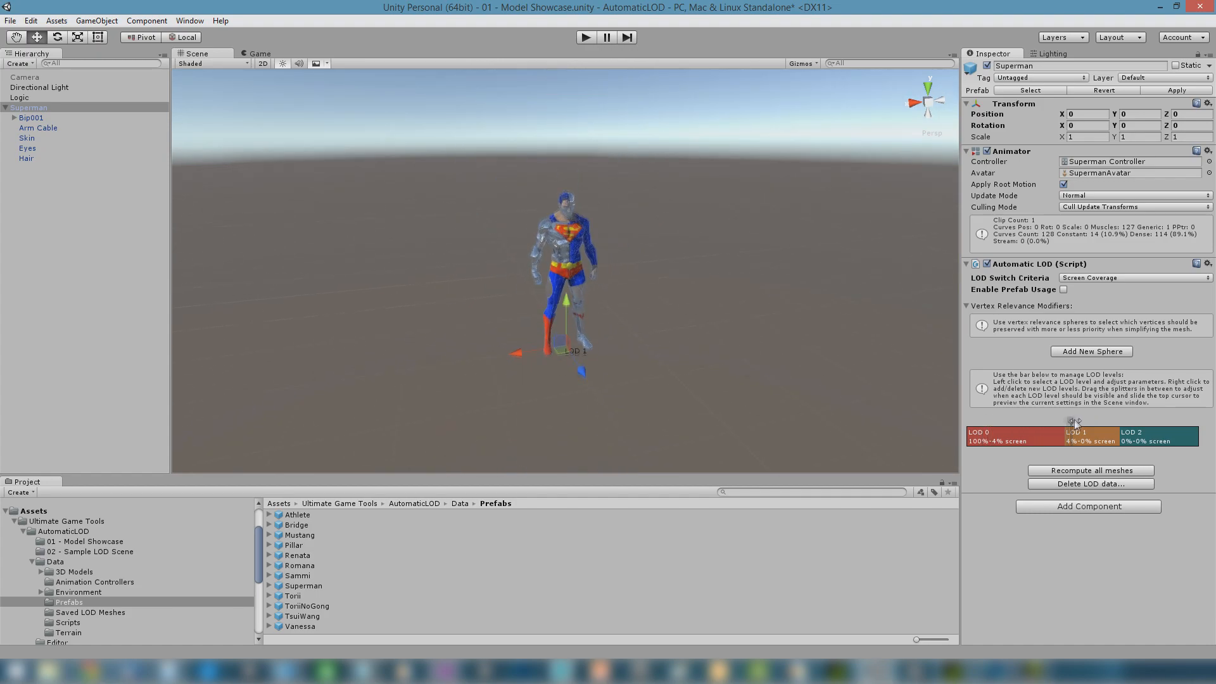
left_click_drag(1076, 421, 1011, 420)
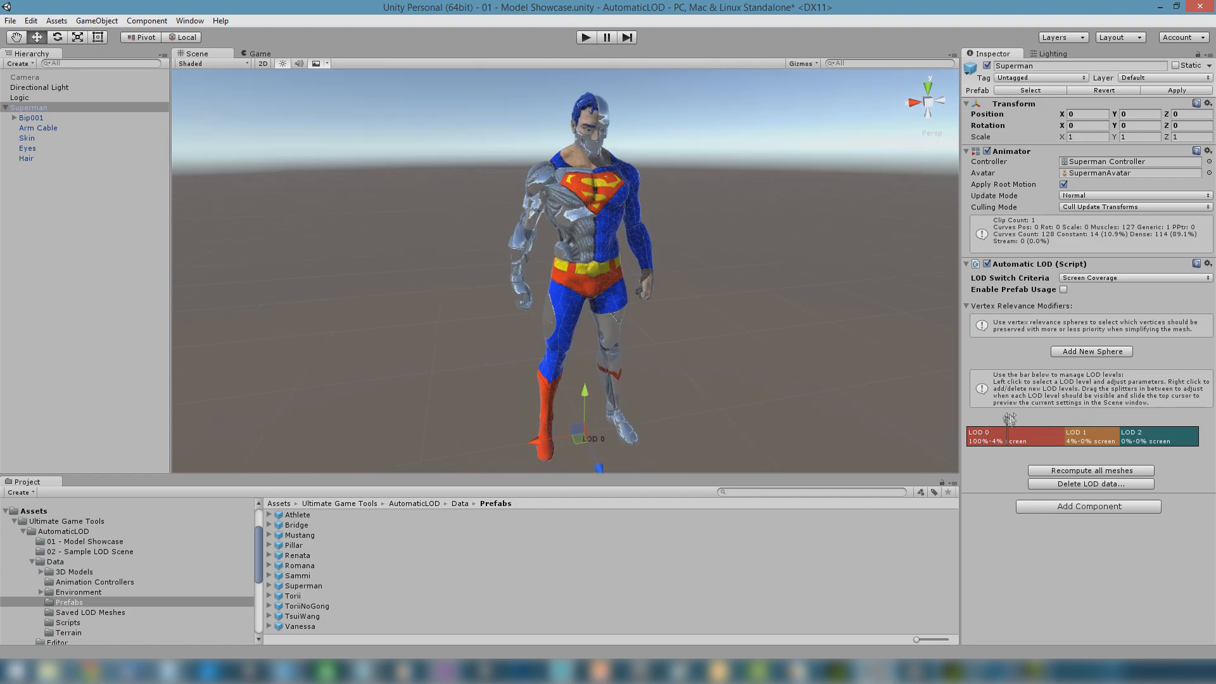
- Try camera-distance LOD switching at 400, then return to Screen Coverage switching
left_click(1132, 277)
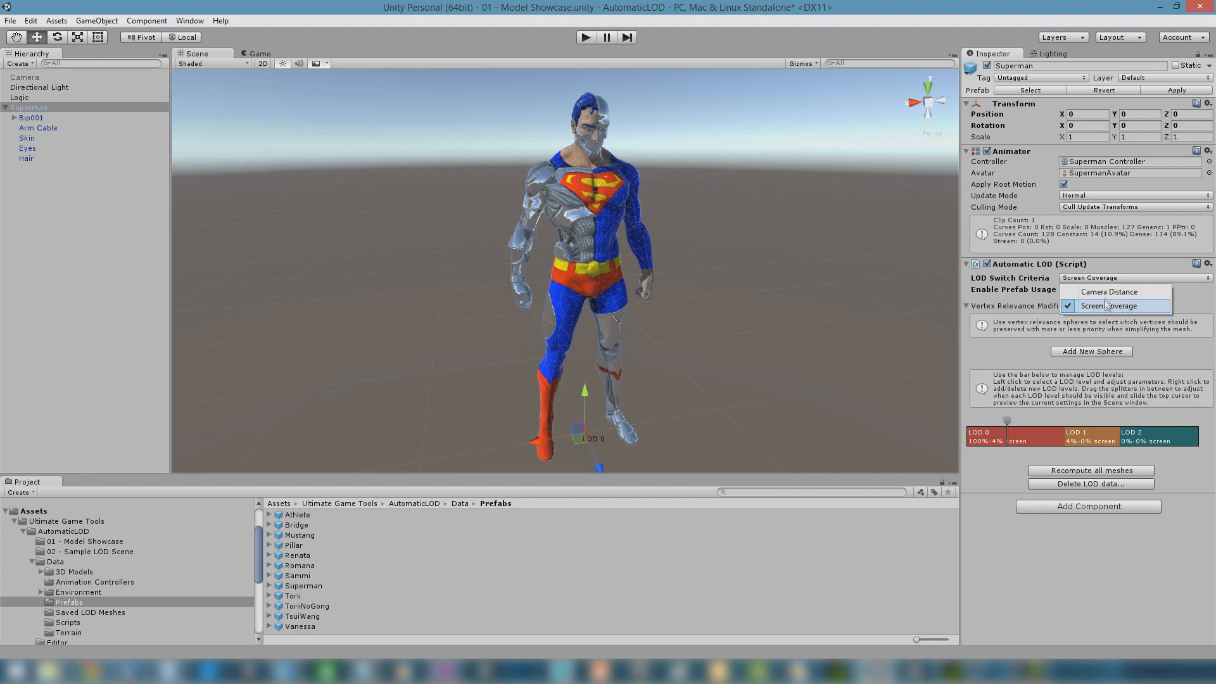
left_click(1111, 306)
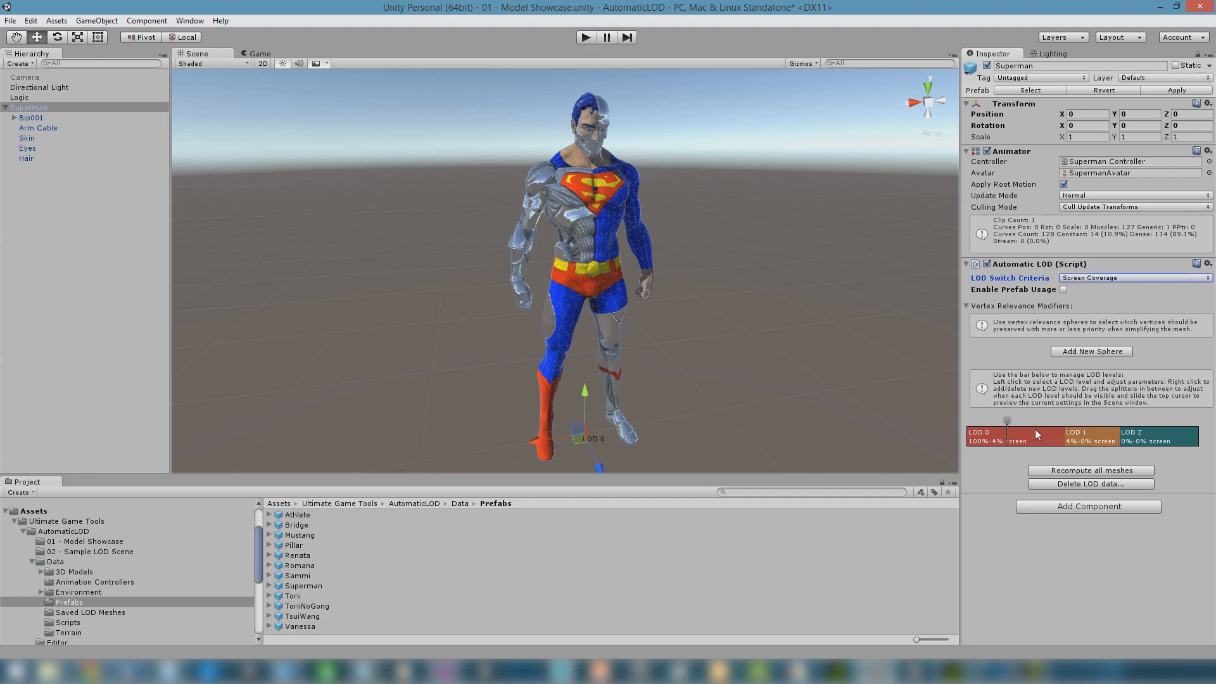
left_click(1133, 277)
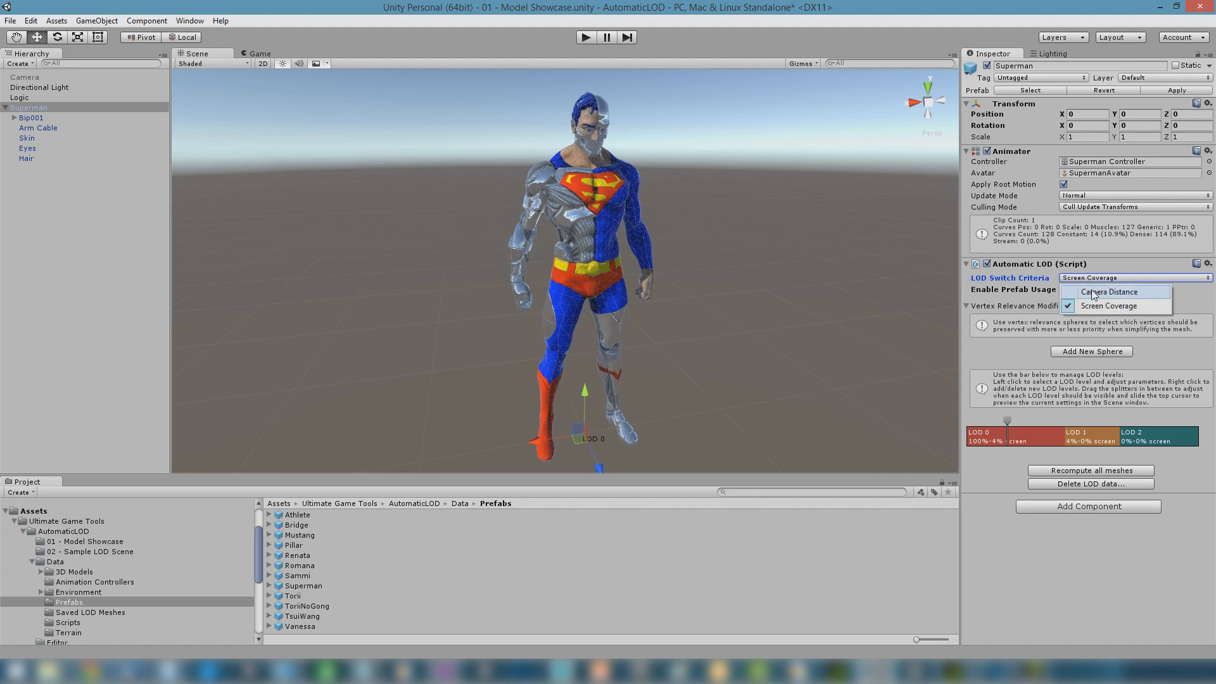
left_click(1111, 291)
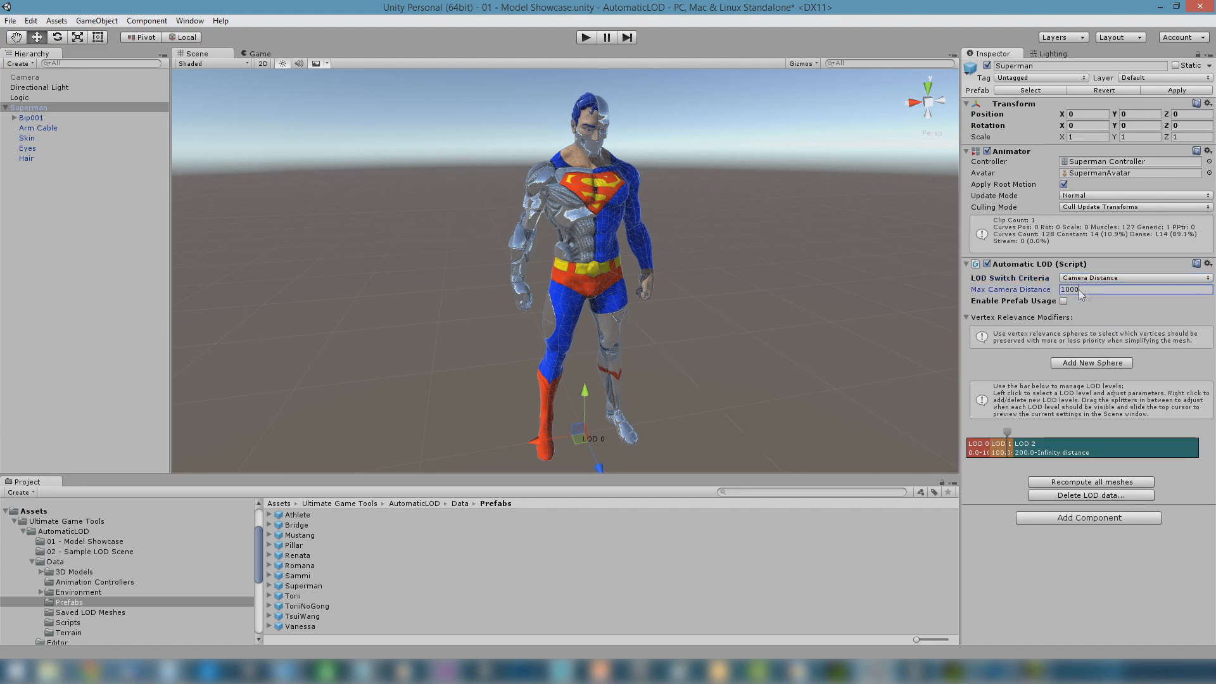
type("400")
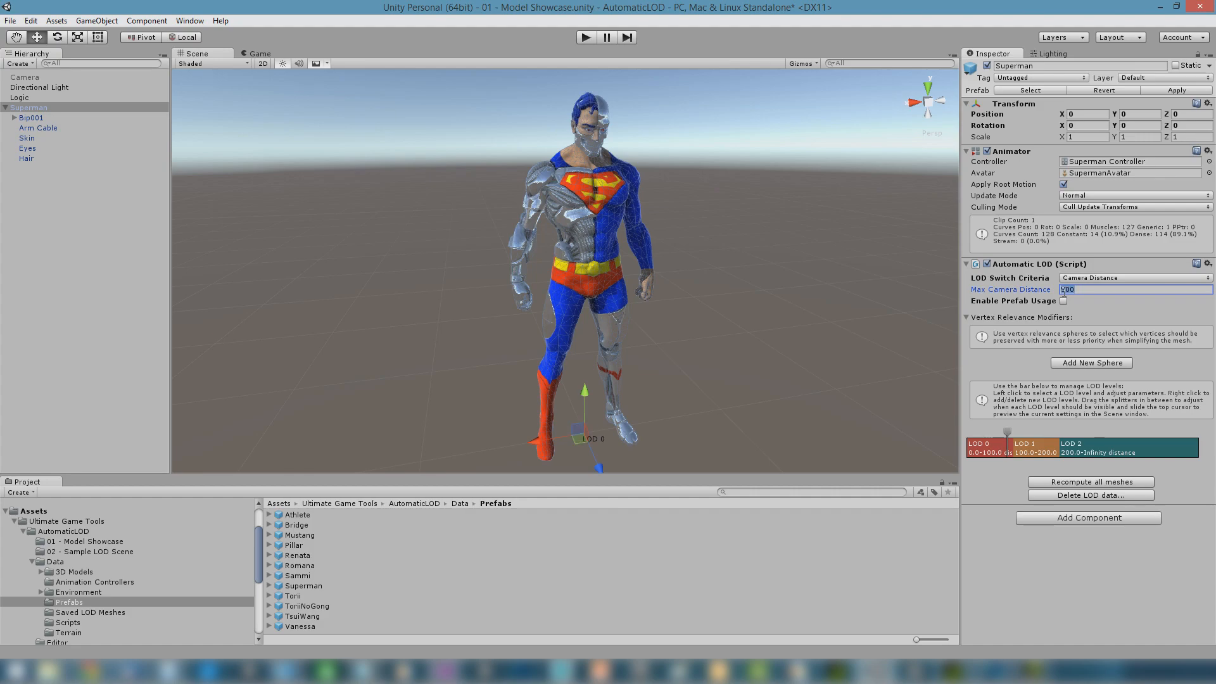
type("400")
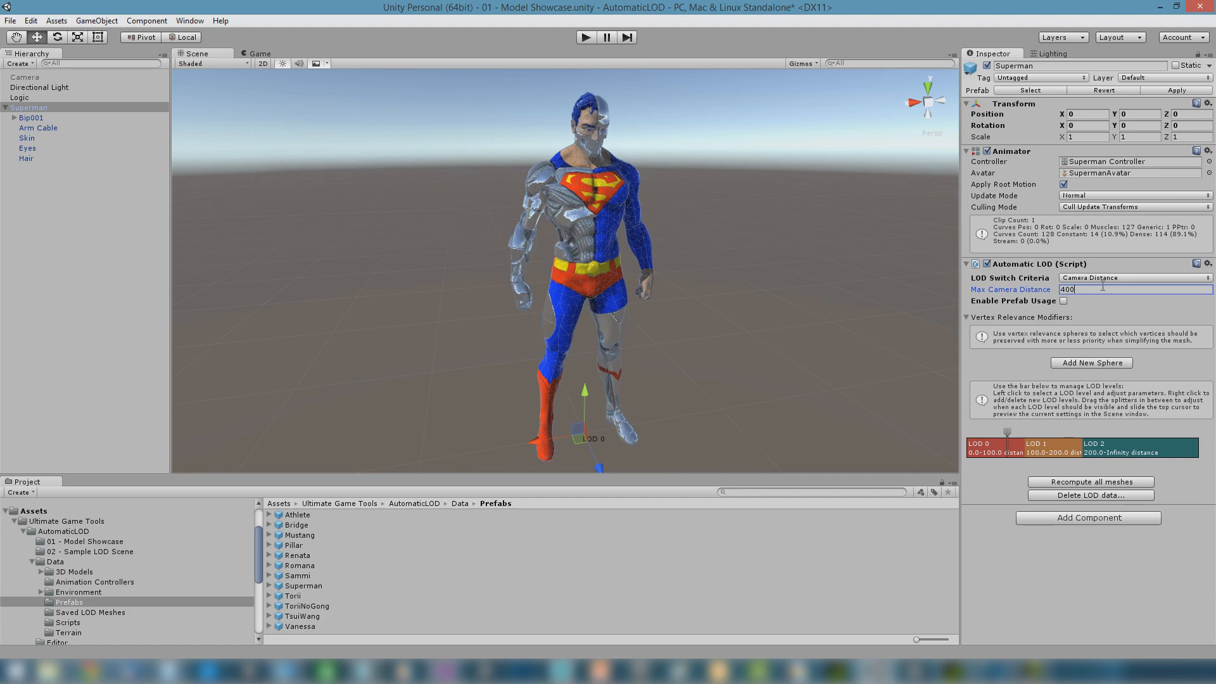
left_click(1133, 277)
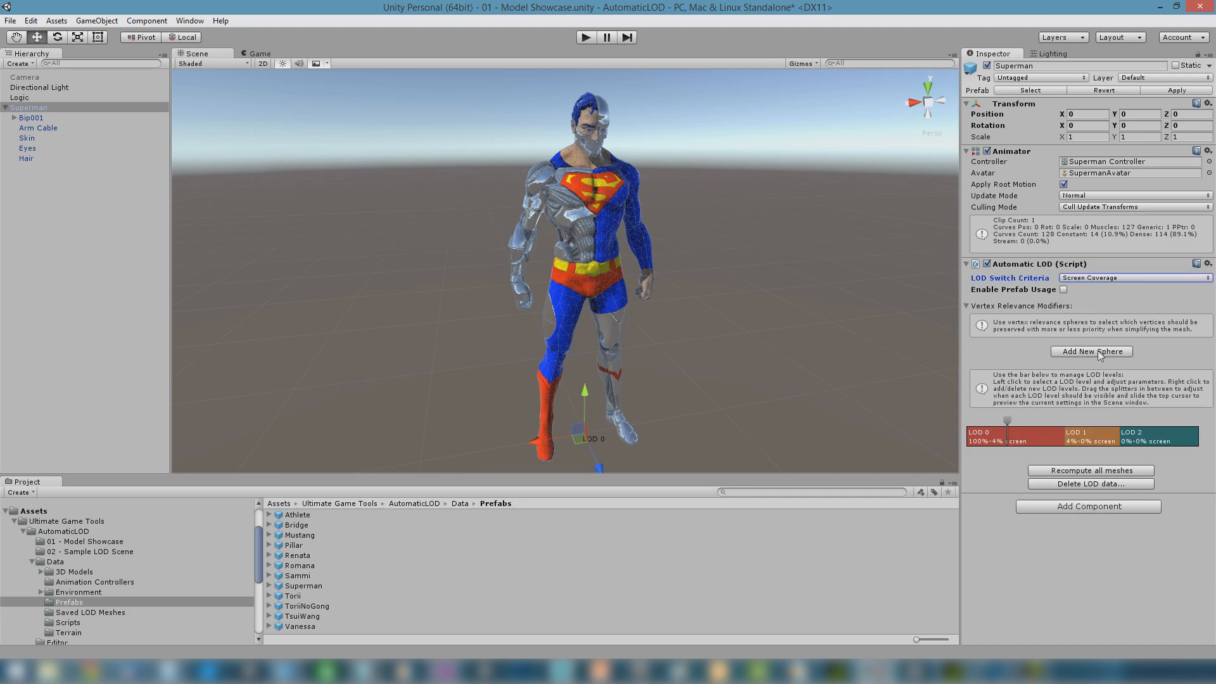
- Recompute Superman's LOD 2 mesh with the new vertex percentage and enable prefab usage
left_click(1092, 435)
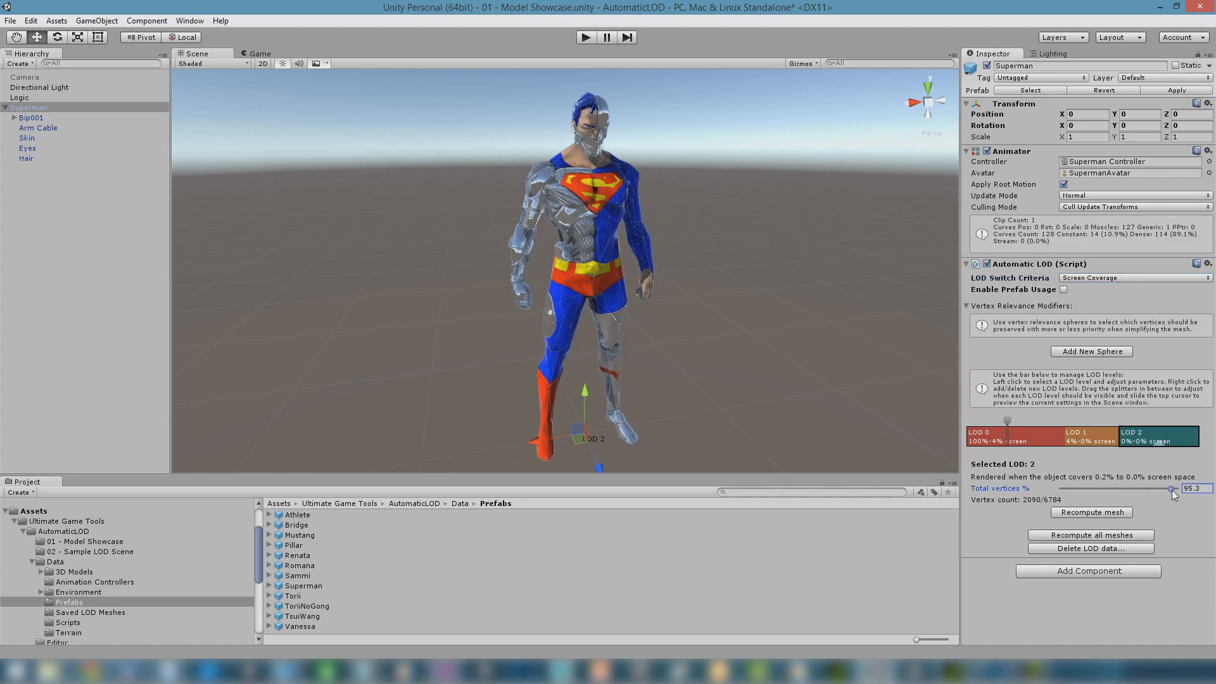
left_click(1016, 436)
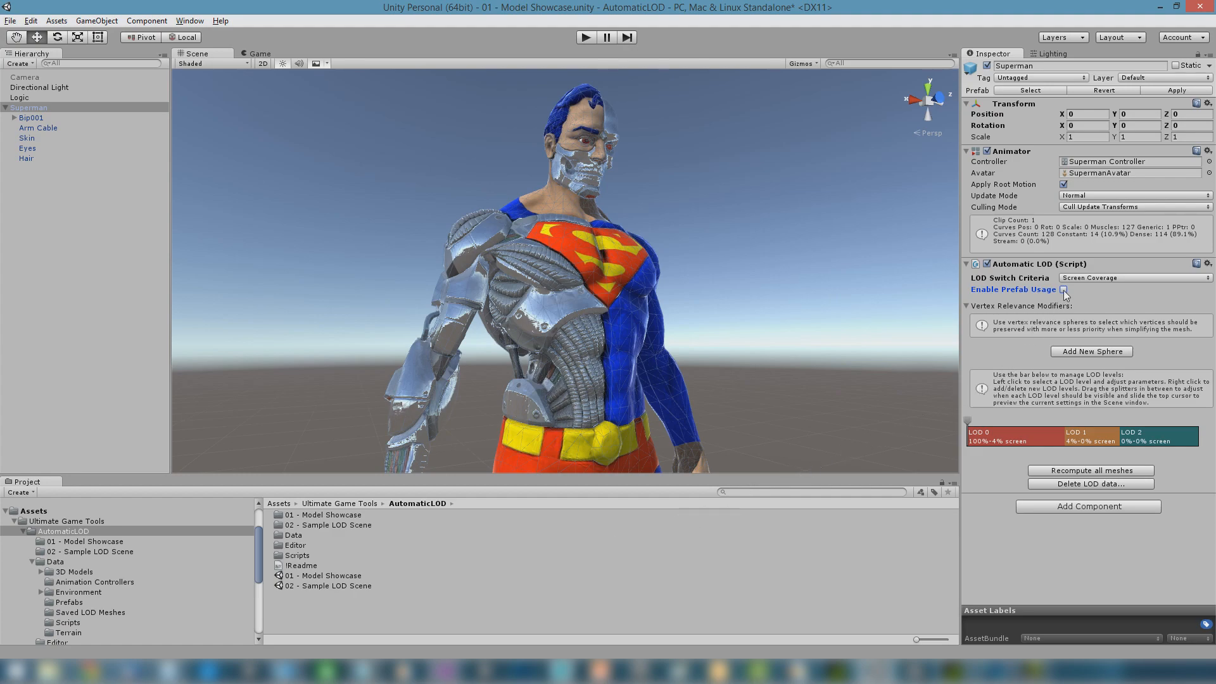
left_click(1090, 470)
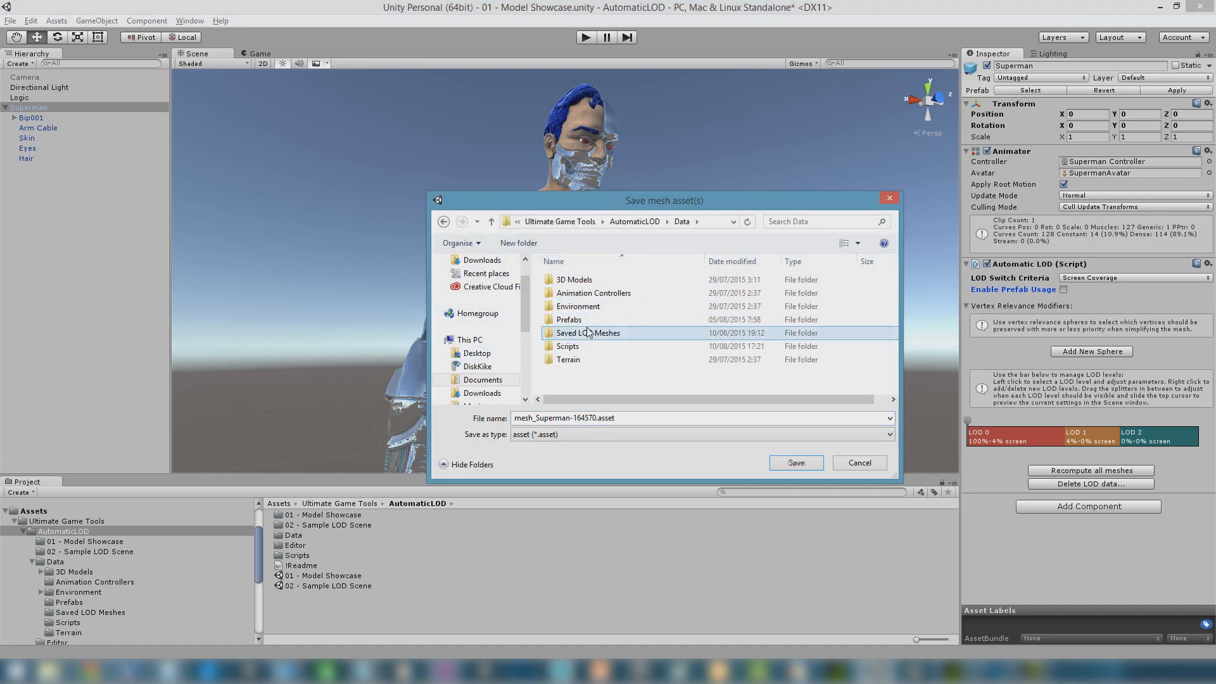
- Save the LOD mesh asset as SupermanSkin inside the Saved LOD Meshes folder
double_click(587, 333)
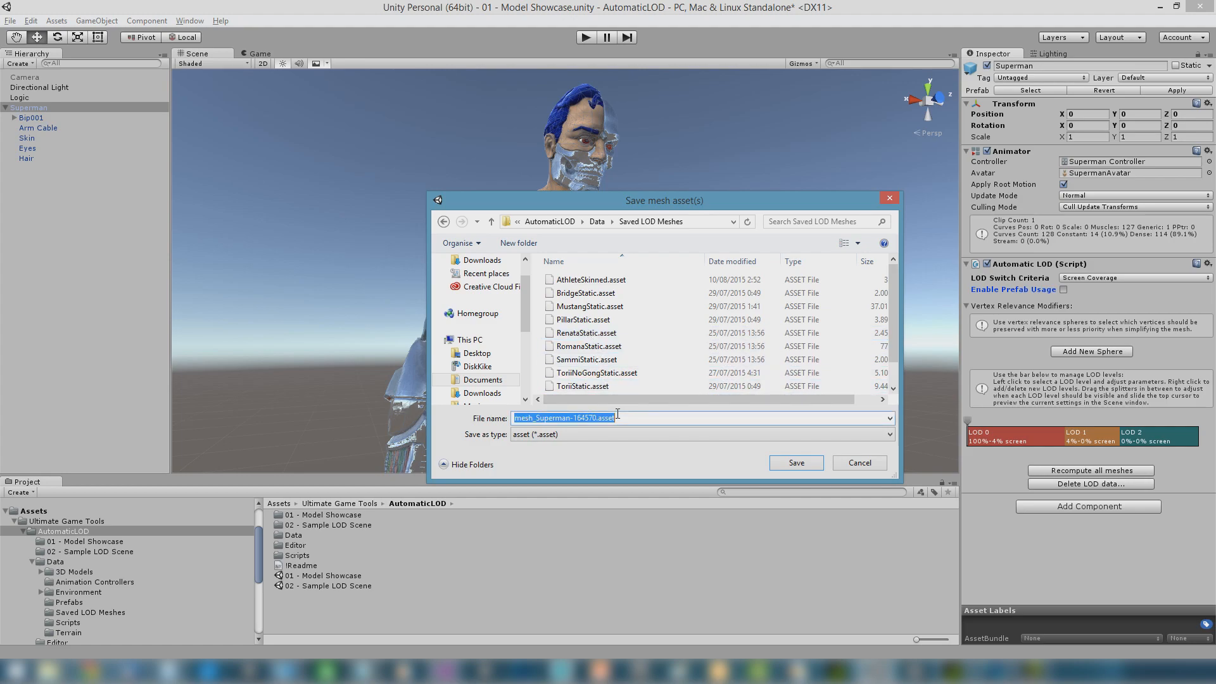
type("SupermanSkin")
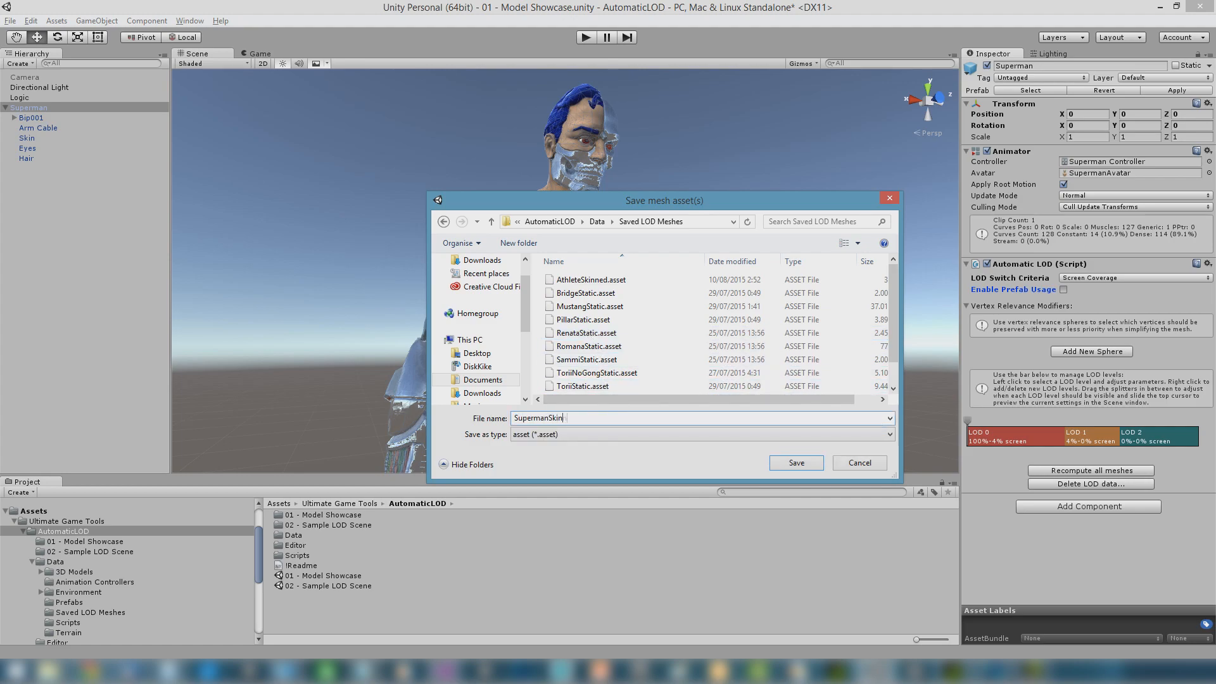
left_click(794, 463)
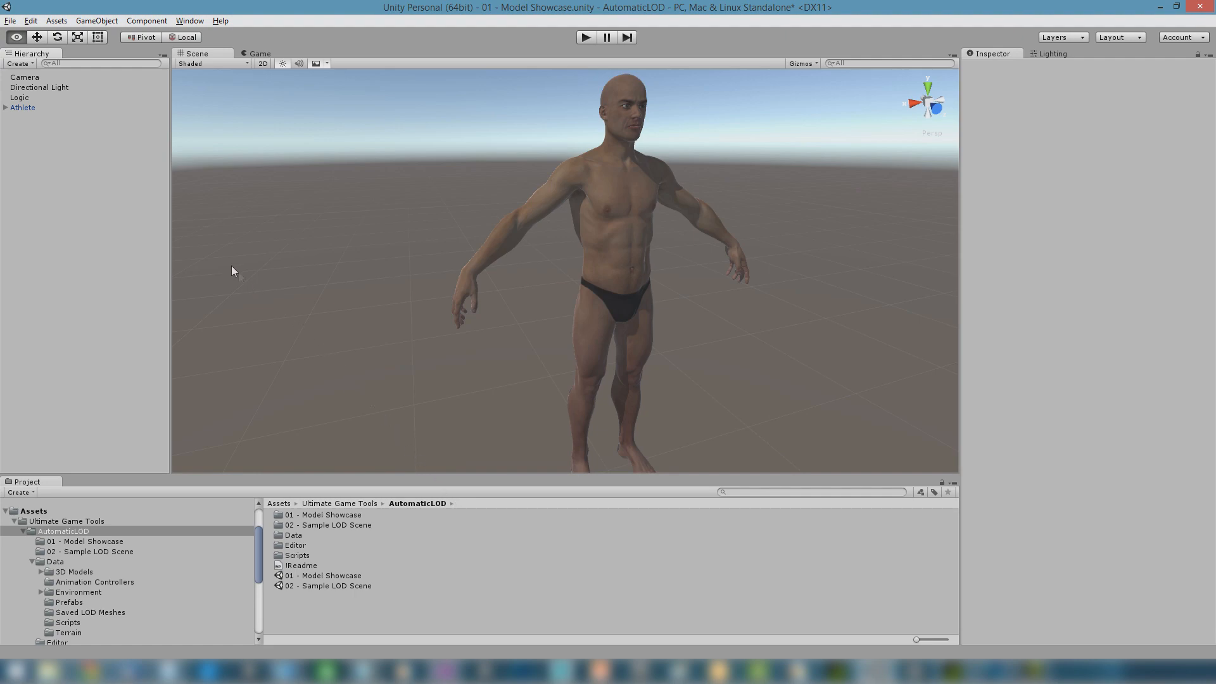
- Move the Scene view close to the Athlete's chest and select Athlete to show its Inspector
left_click(23, 107)
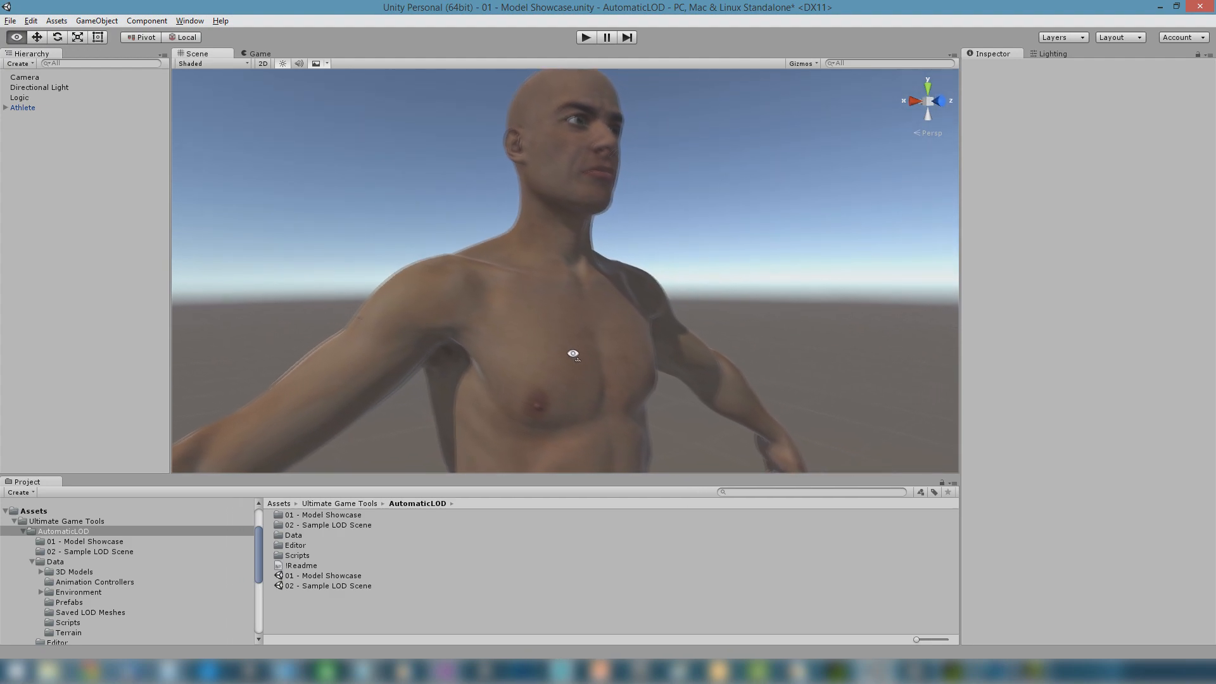
left_click_drag(572, 354, 490, 471)
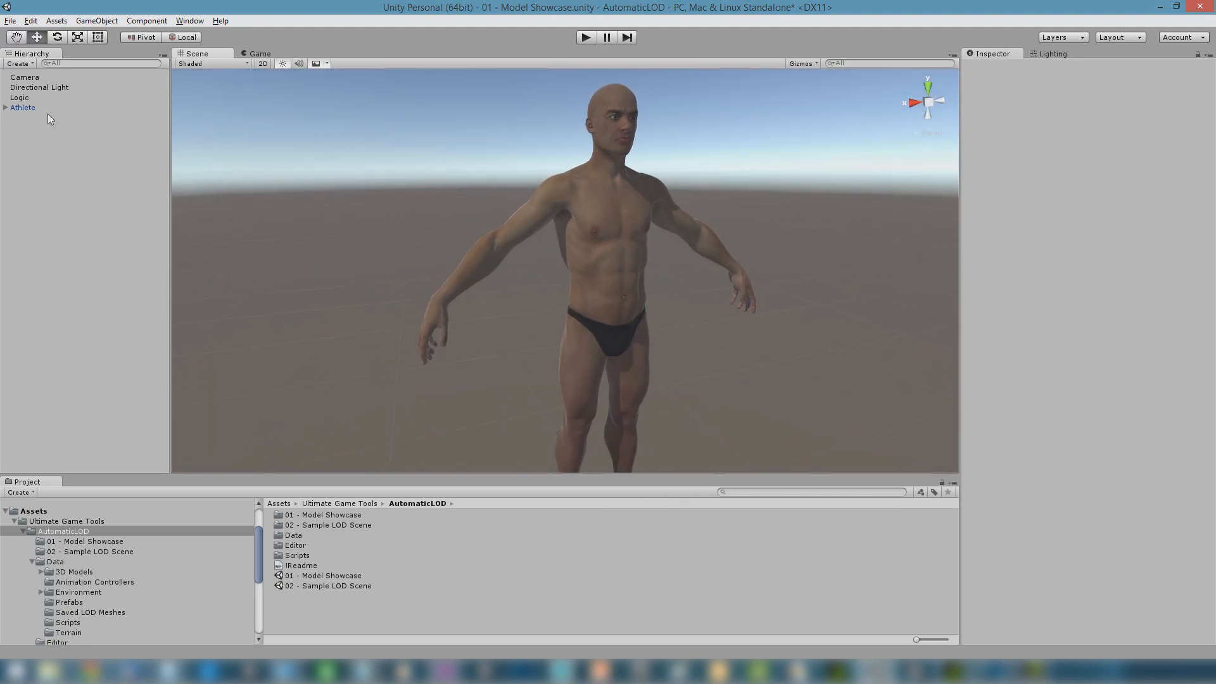
left_click(22, 107)
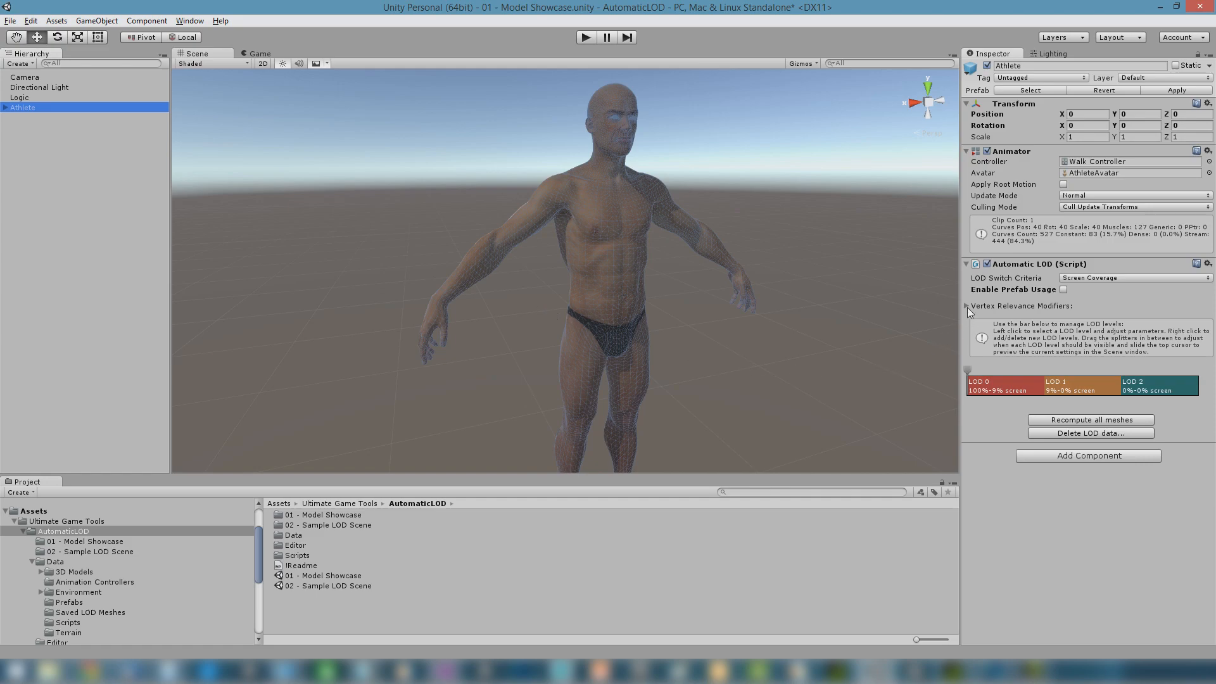
- Expand Vertex Relevance Modifiers and preview the Athlete's LOD 2, LOD 1 and LOD 0 meshes
left_click(968, 305)
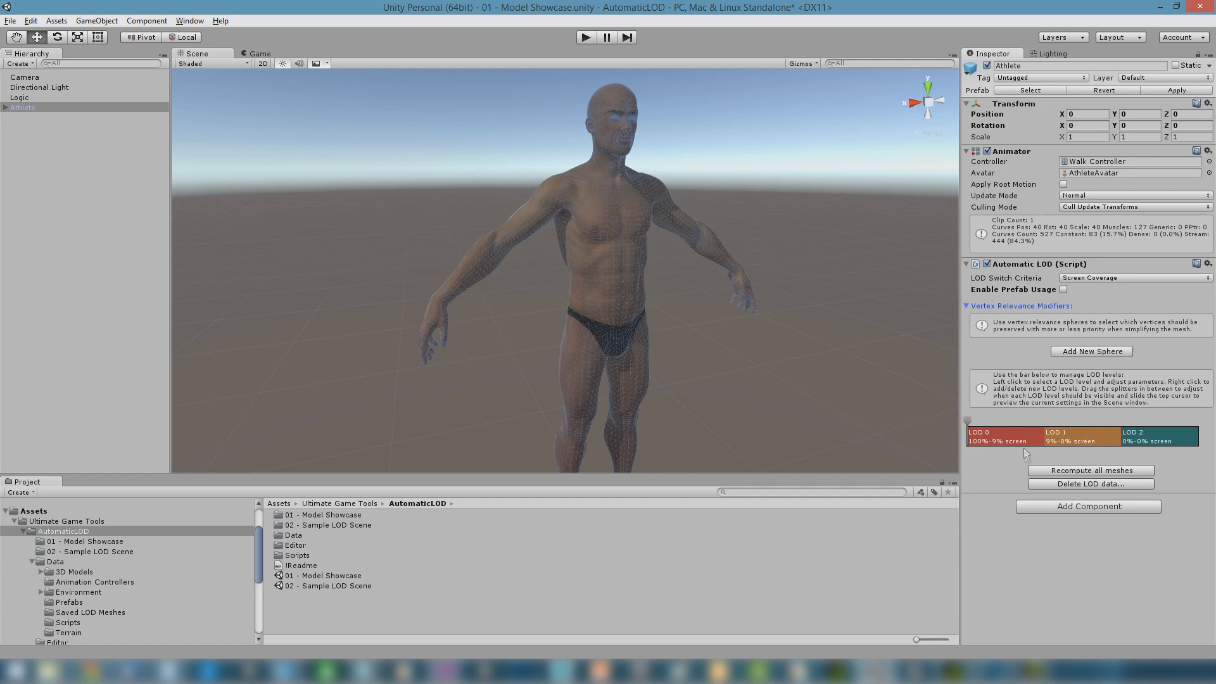
left_click(1159, 436)
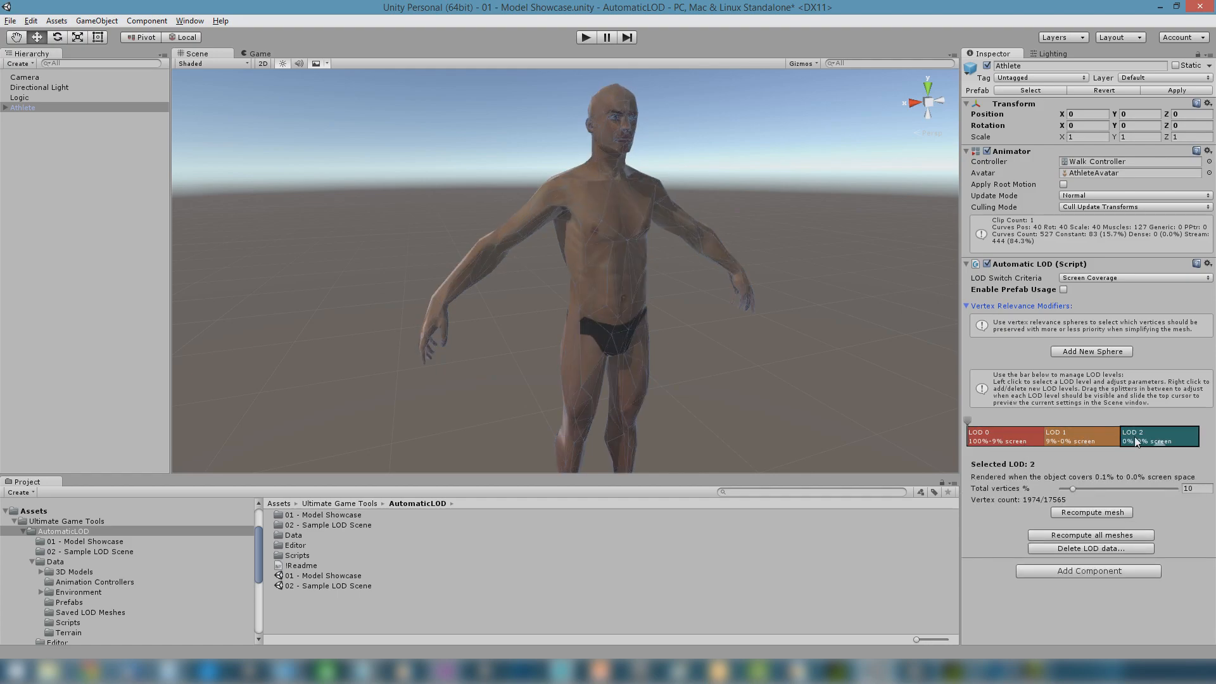
mouse_move(605, 297)
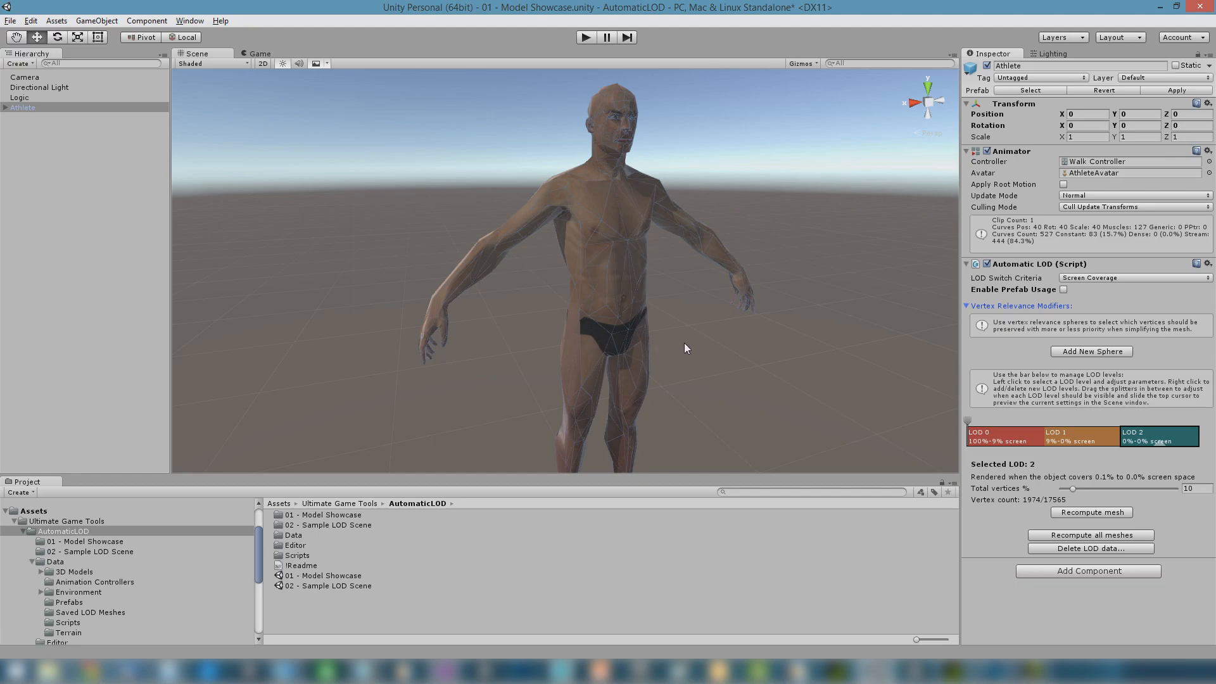
left_click(1055, 436)
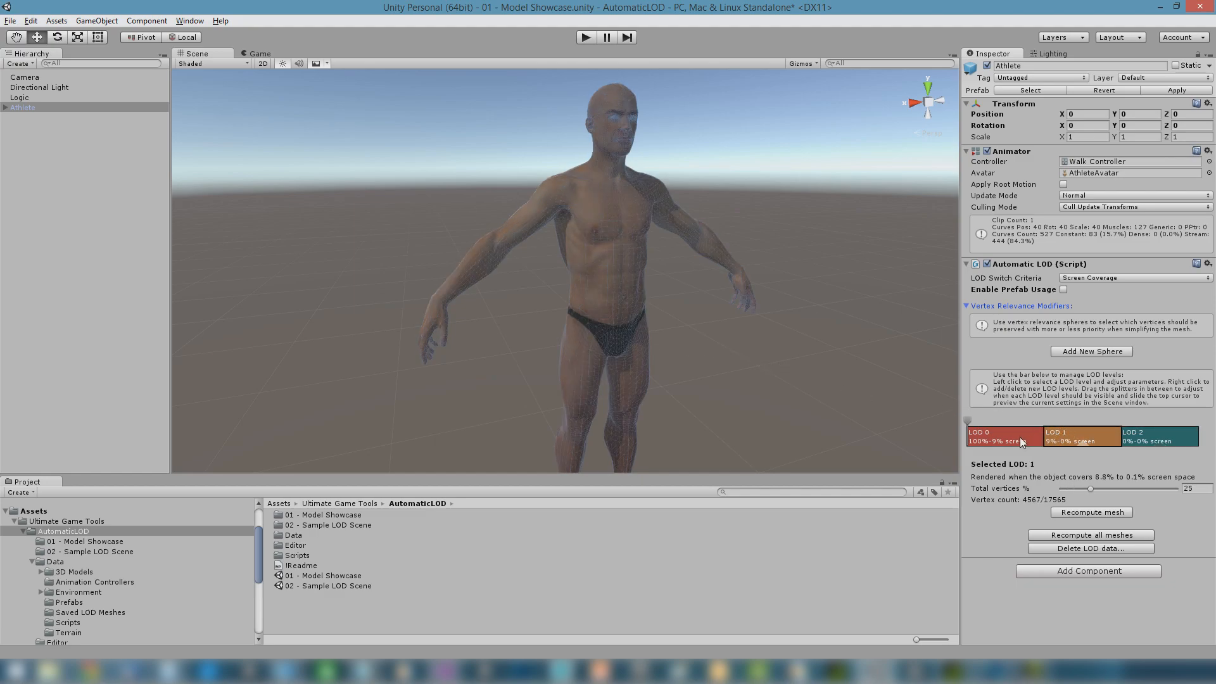
left_click(1004, 435)
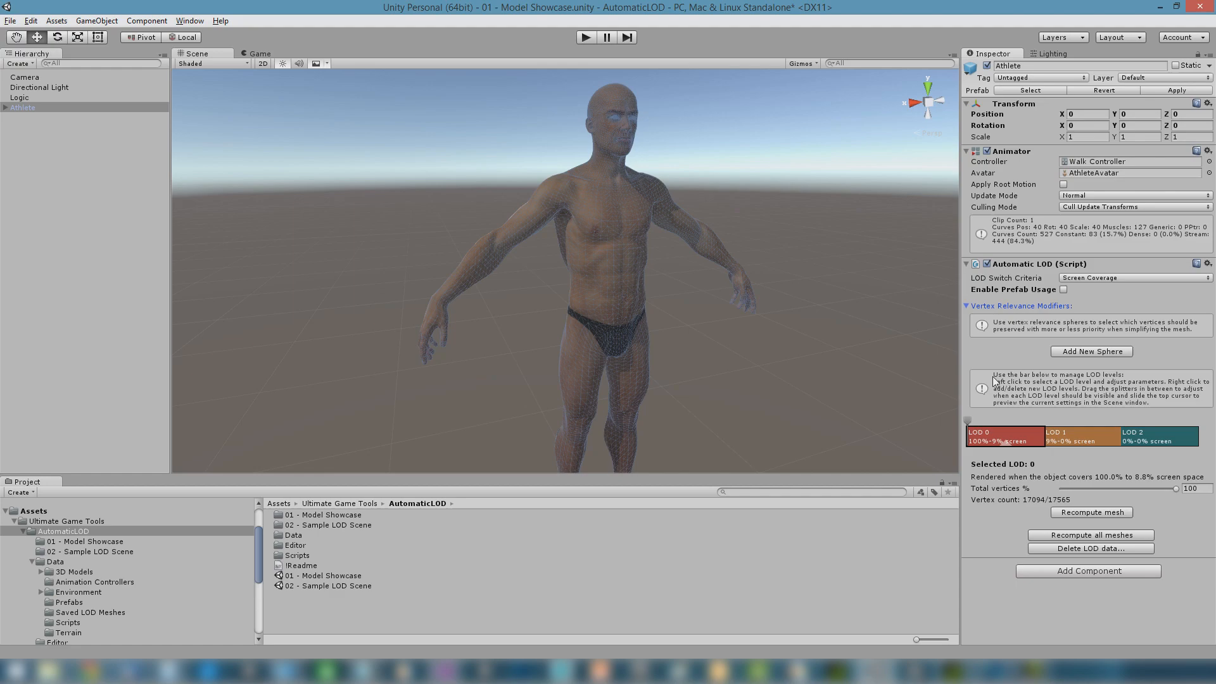
mouse_move(1090, 351)
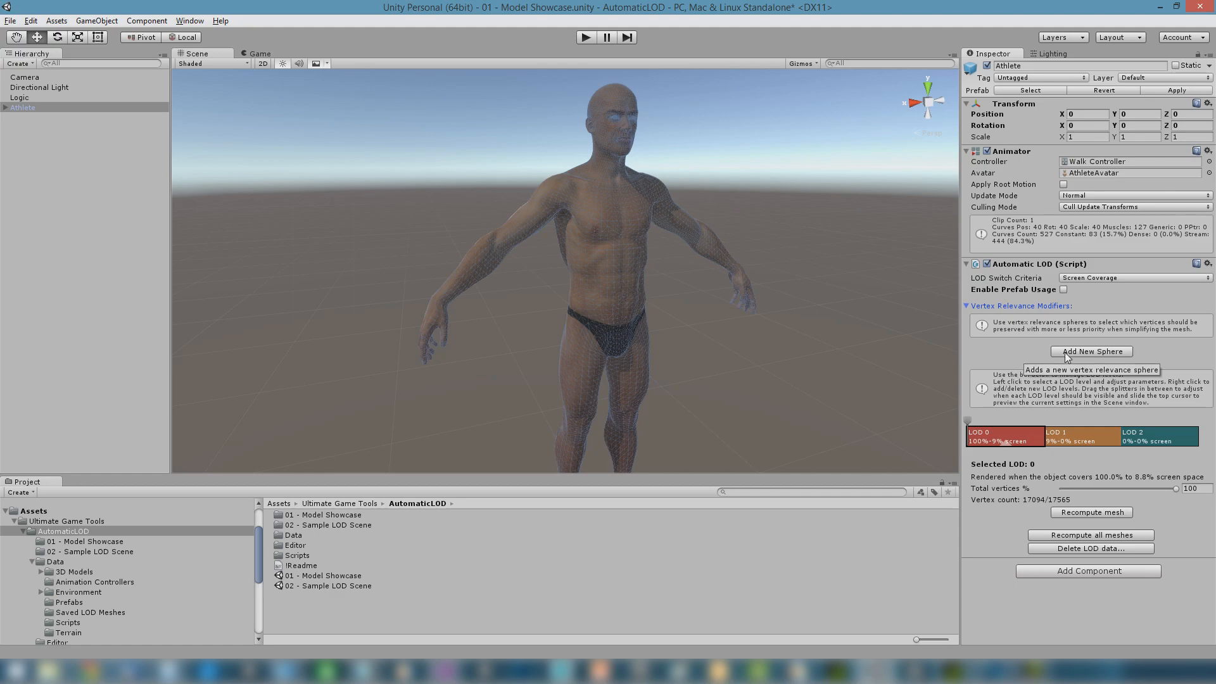
- Add a relevance sphere at position 1.15, scale 0.2 with raised relevance, and preview a lower LOD
left_click(1090, 351)
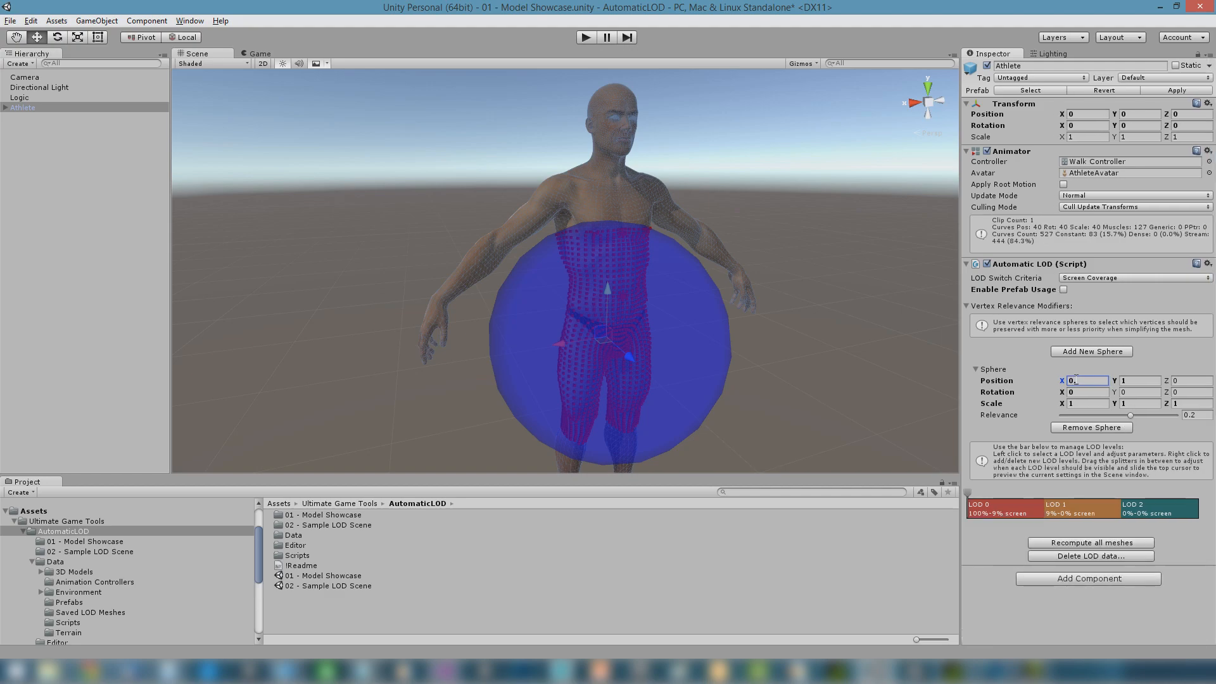
type("1.15")
left_click(1140, 403)
type("0.1")
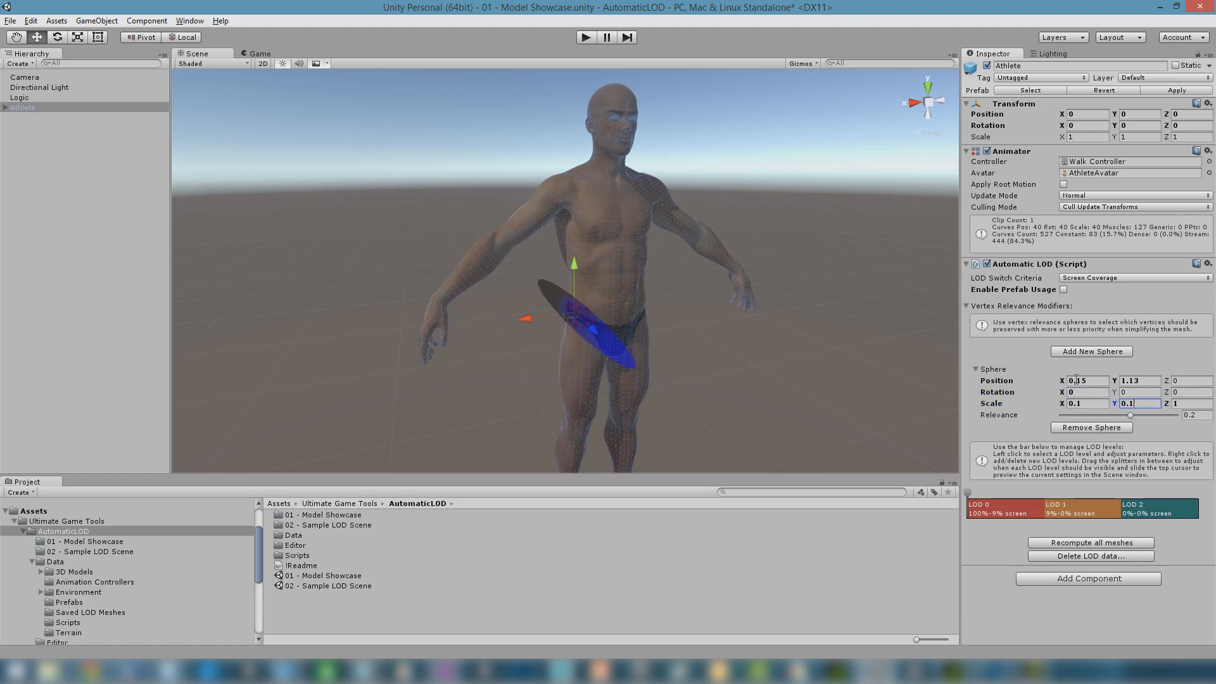
type("0.2")
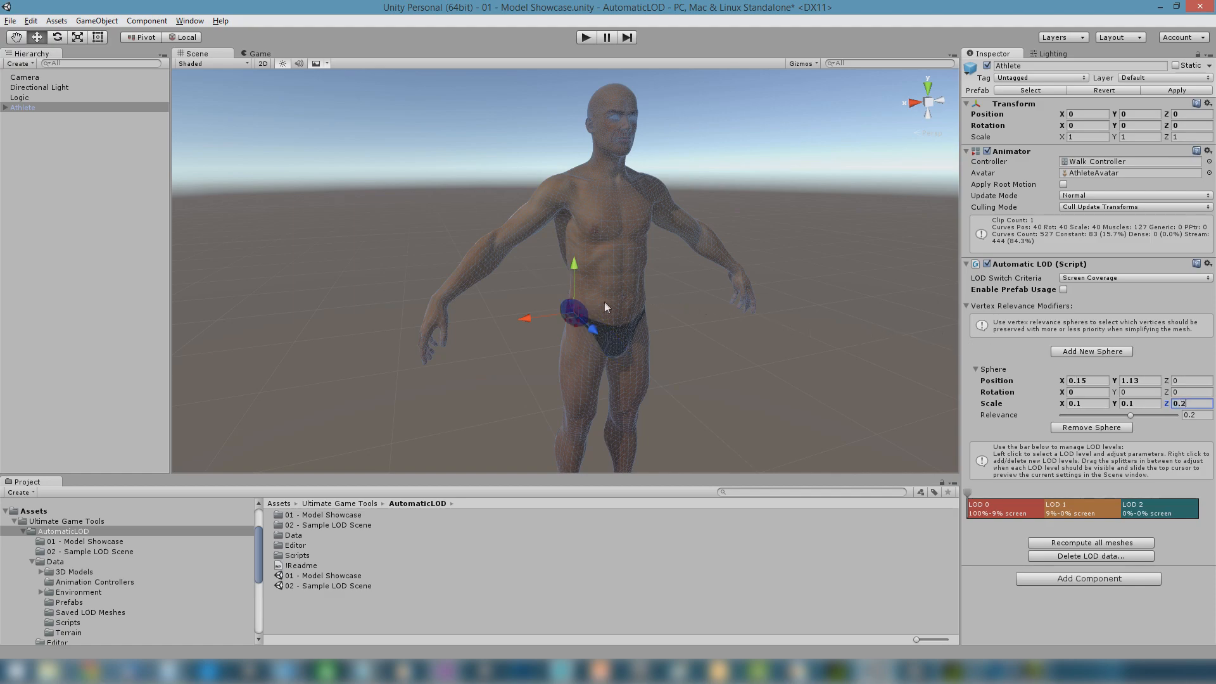
mouse_move(928, 418)
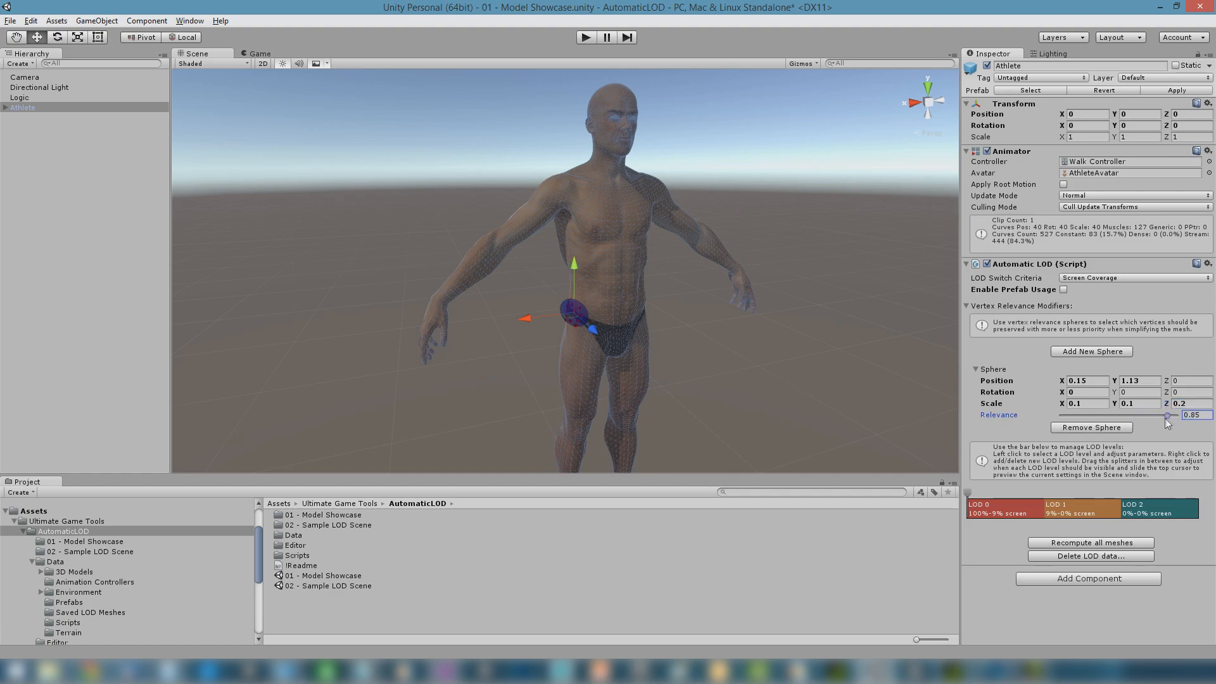
left_click_drag(1166, 415, 1101, 416)
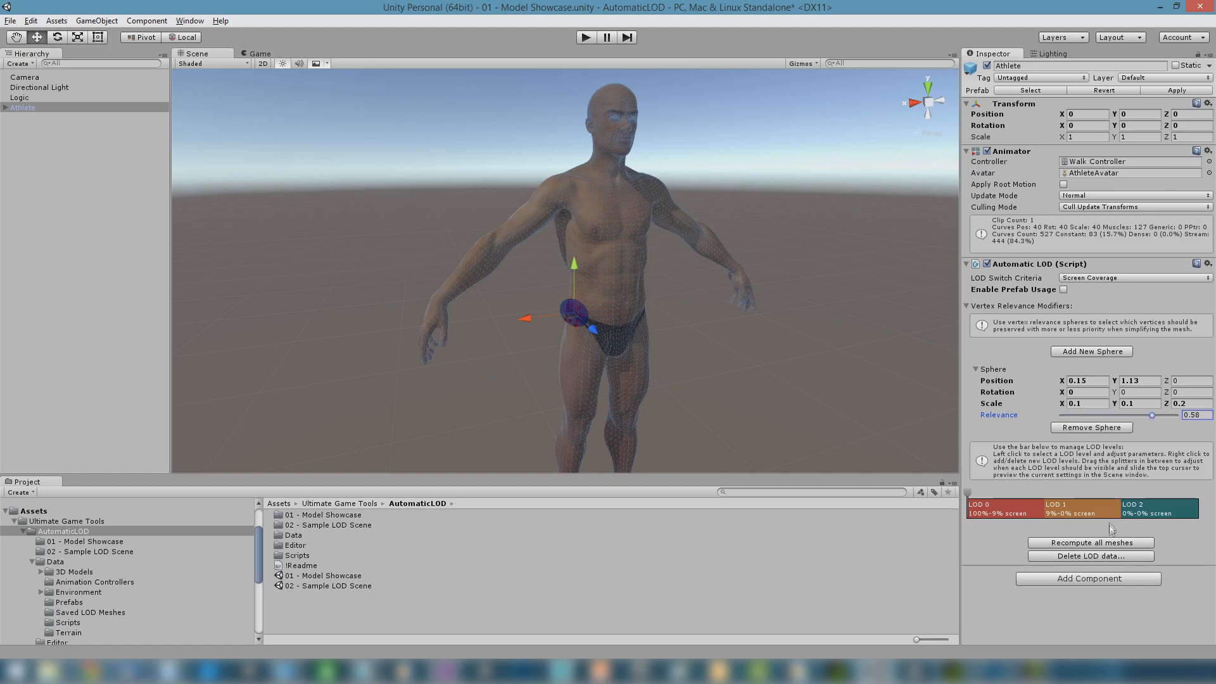
left_click(1090, 542)
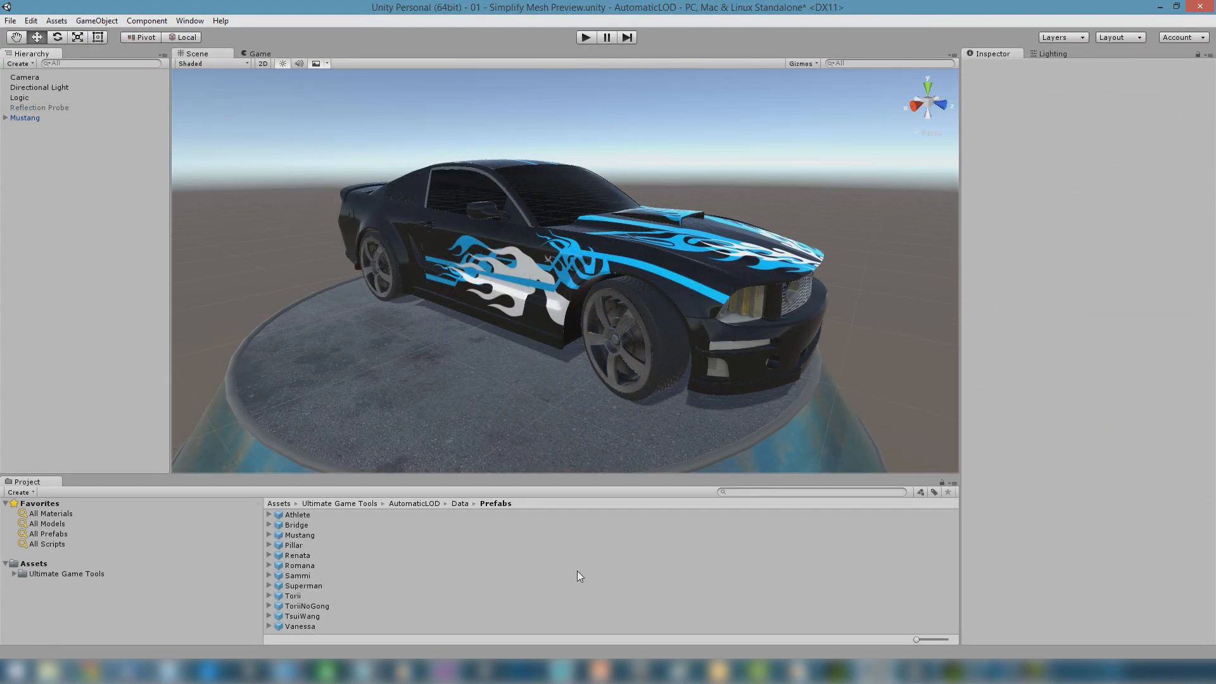
- Expand the Mustang and select Rim Front Right to view its per-LOD vertex statistics
left_click(25, 117)
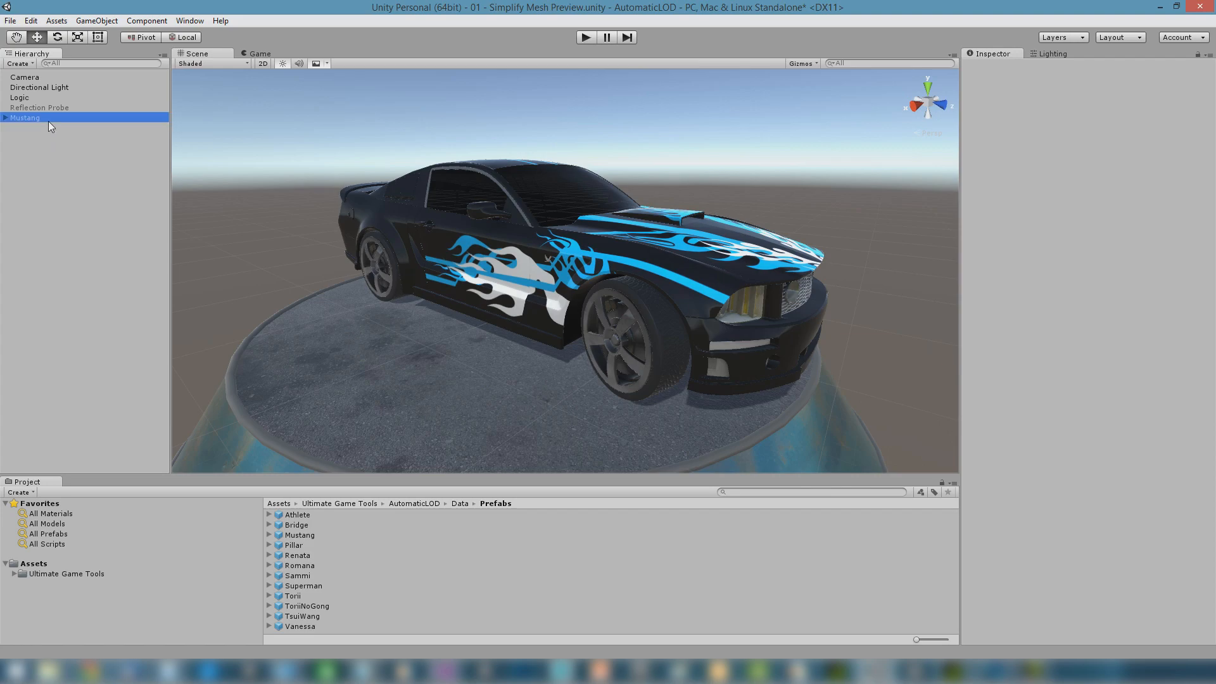
left_click(6, 117)
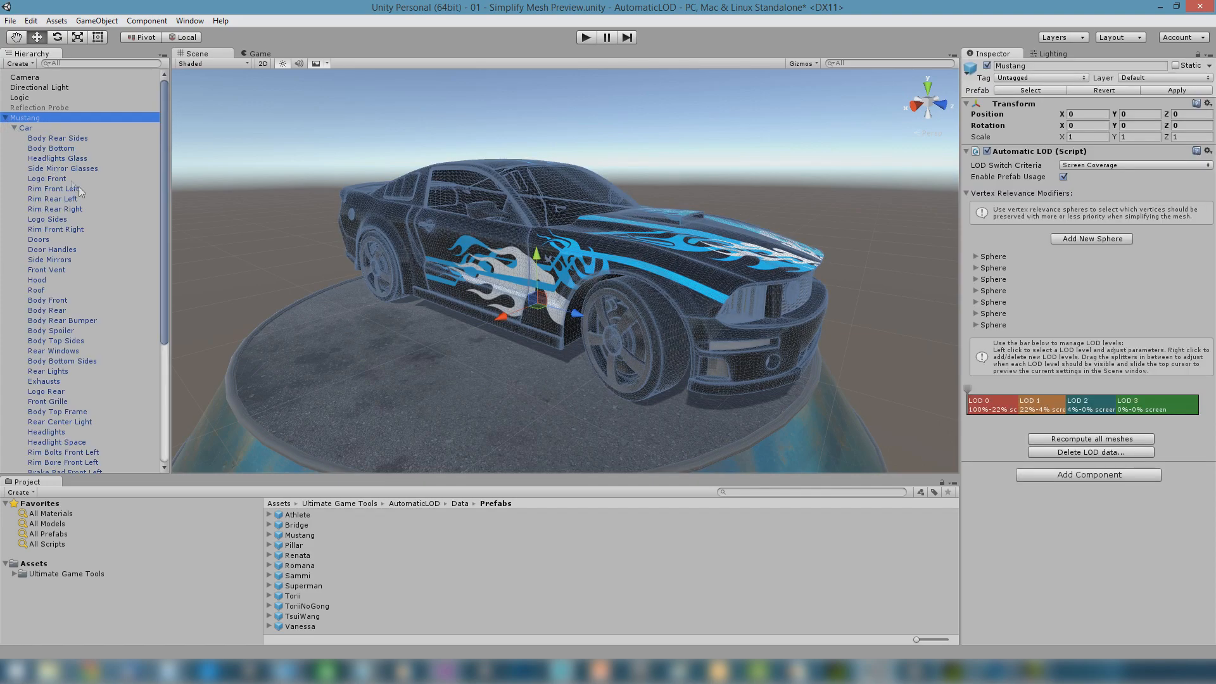
left_click(55, 230)
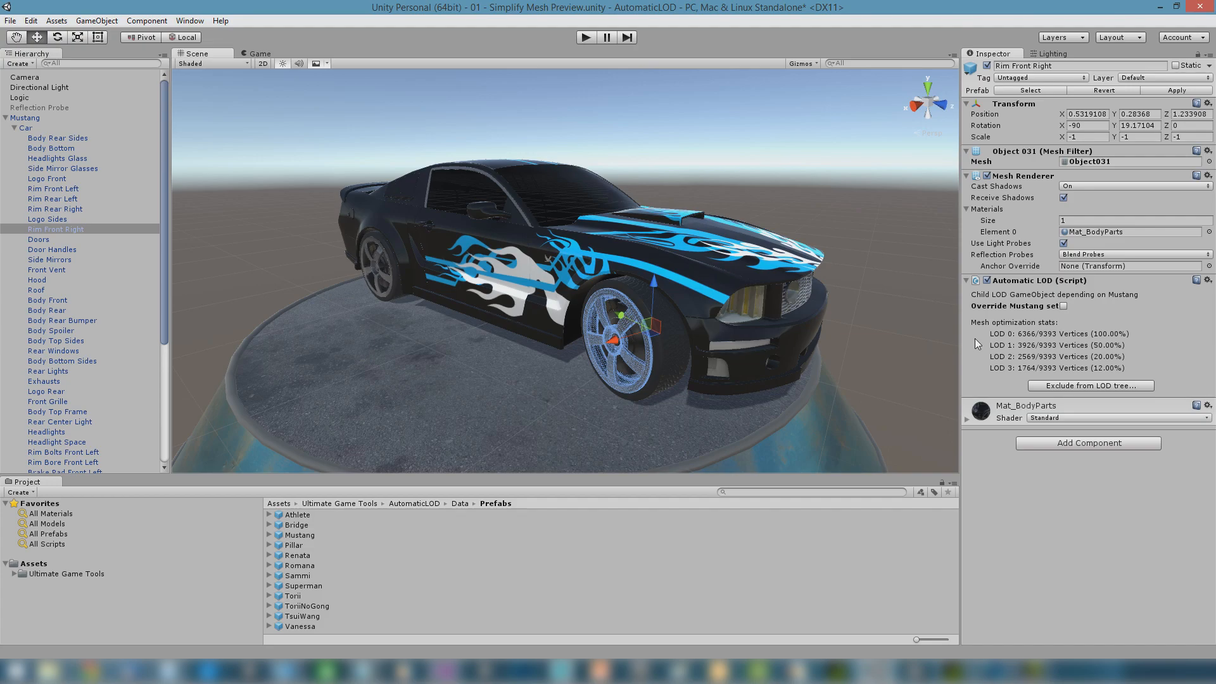
mouse_move(1074, 334)
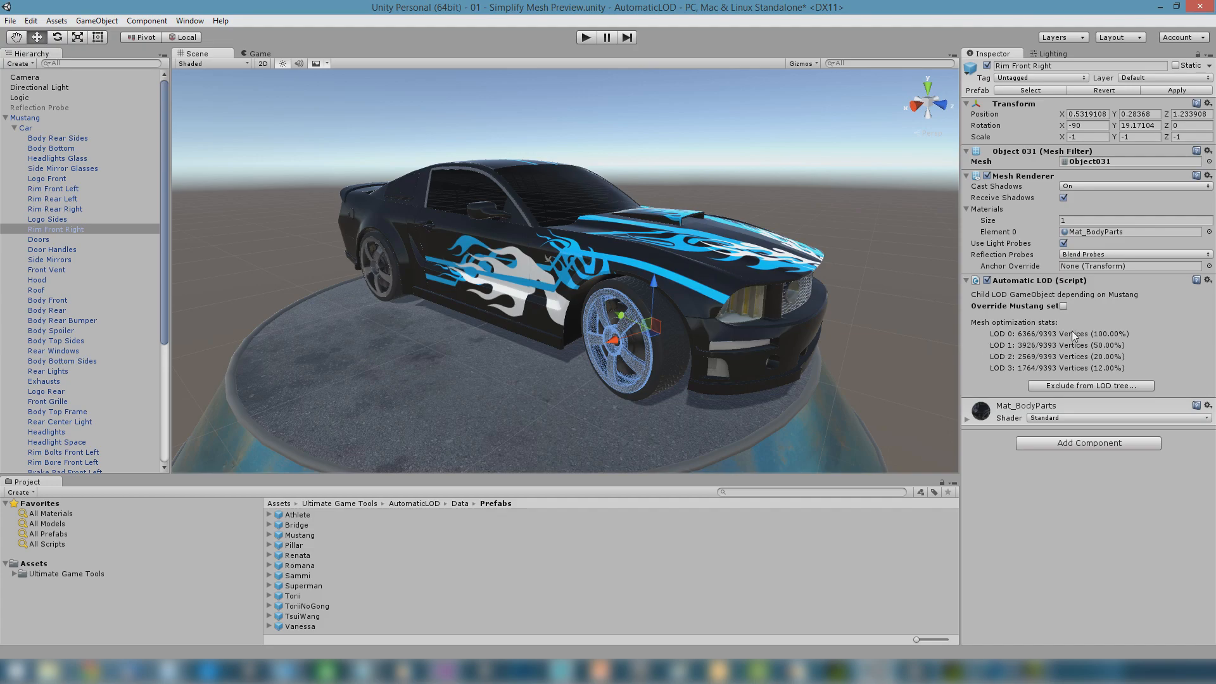
- Enable Override Mustang set on Rim Front Right and regenerate LODs at 81, 61, 38 and 17 percent vertices
left_click(1064, 306)
type("81")
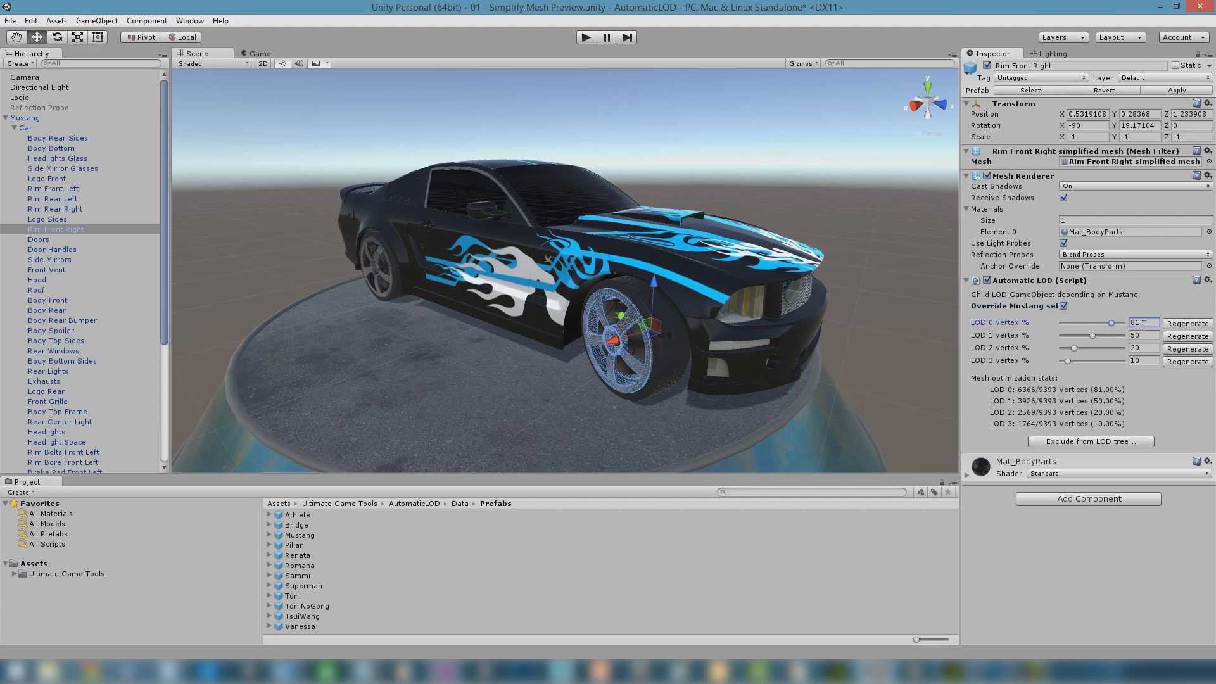
left_click(1187, 323)
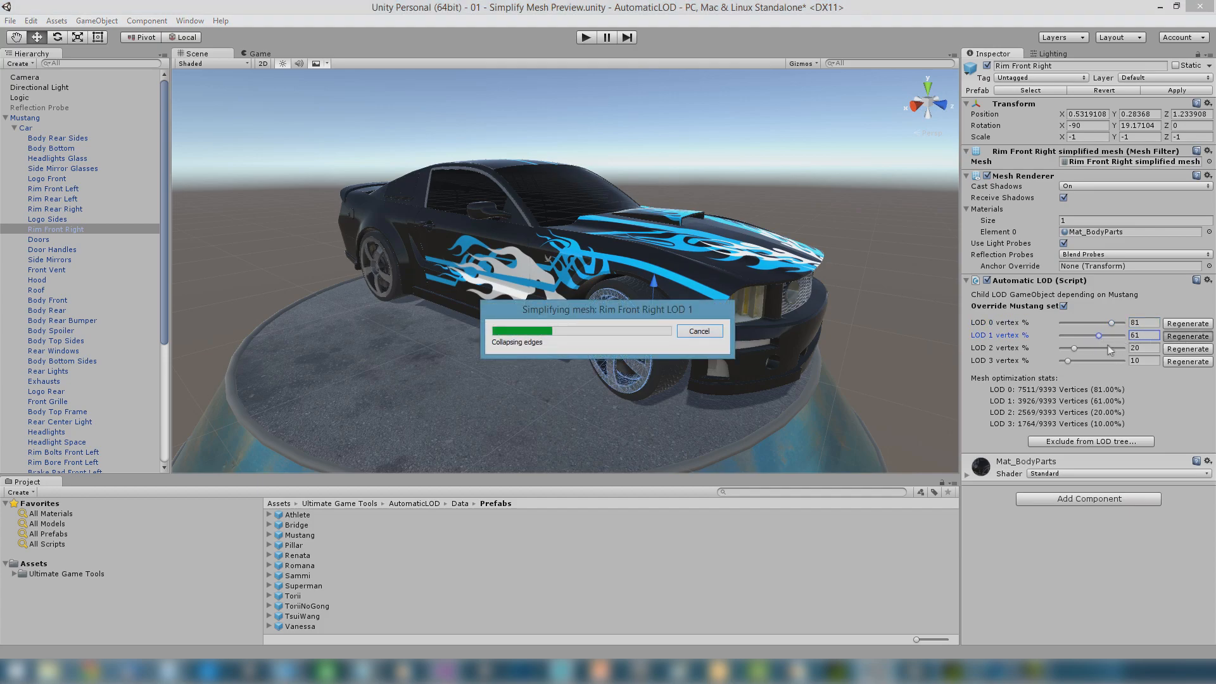
left_click_drag(1073, 348, 1096, 348)
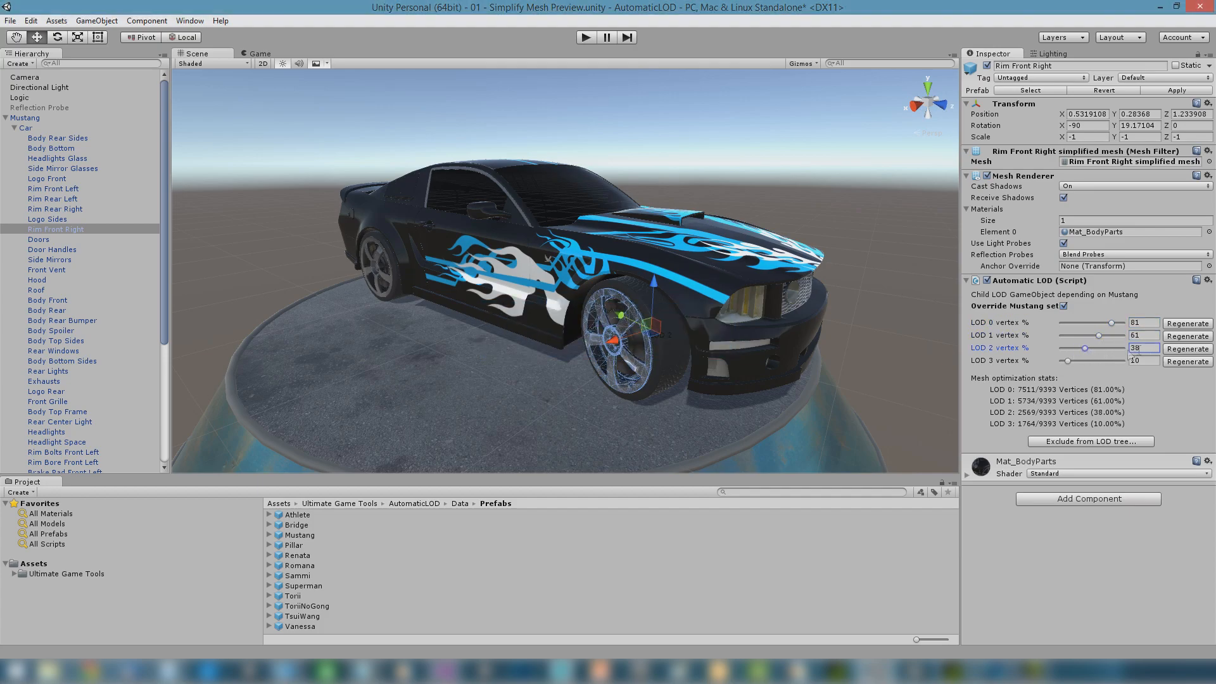
left_click(1187, 349)
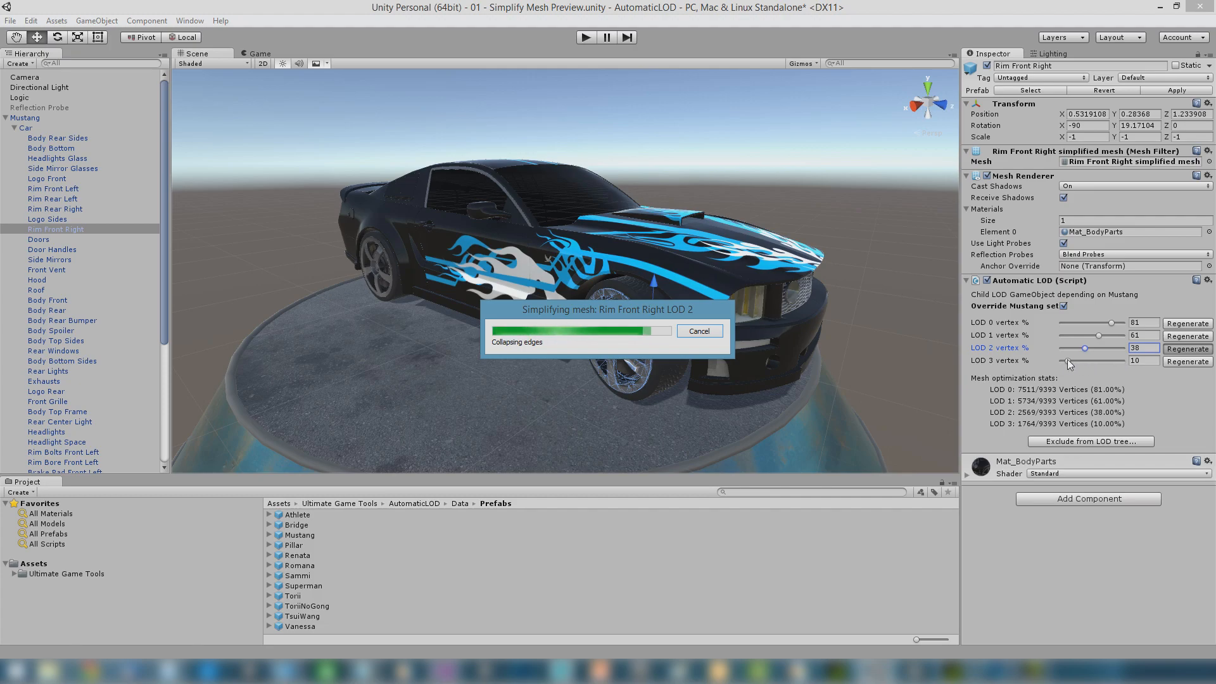
left_click(1187, 361)
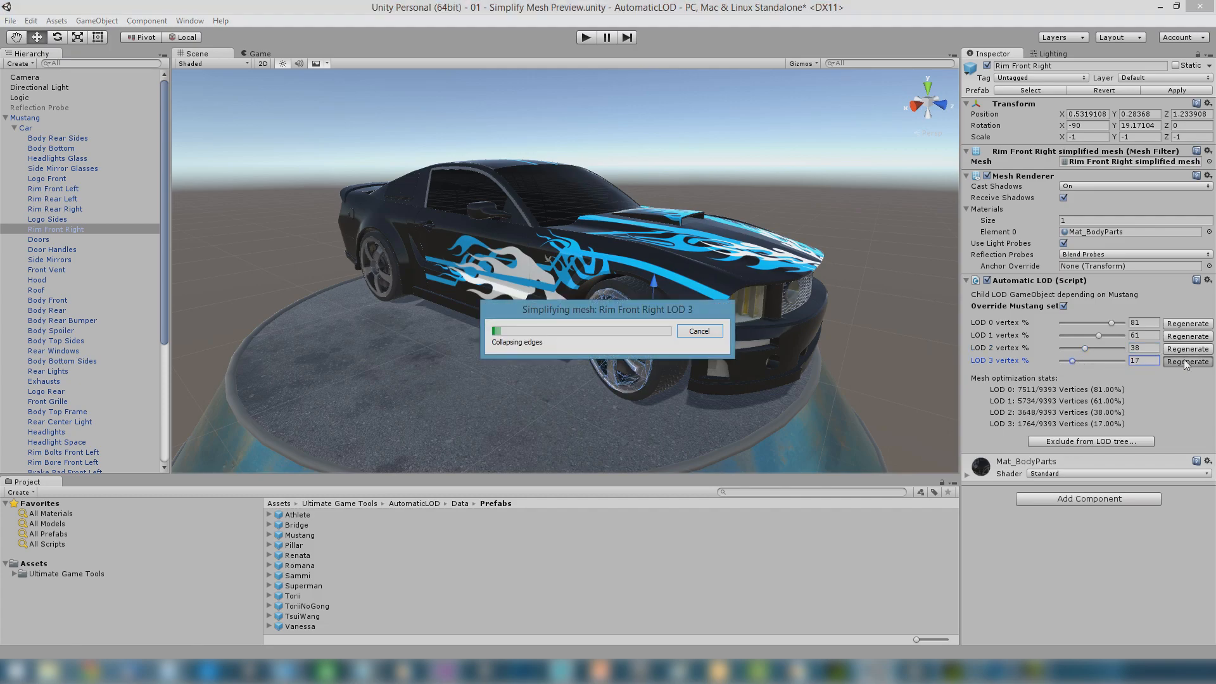